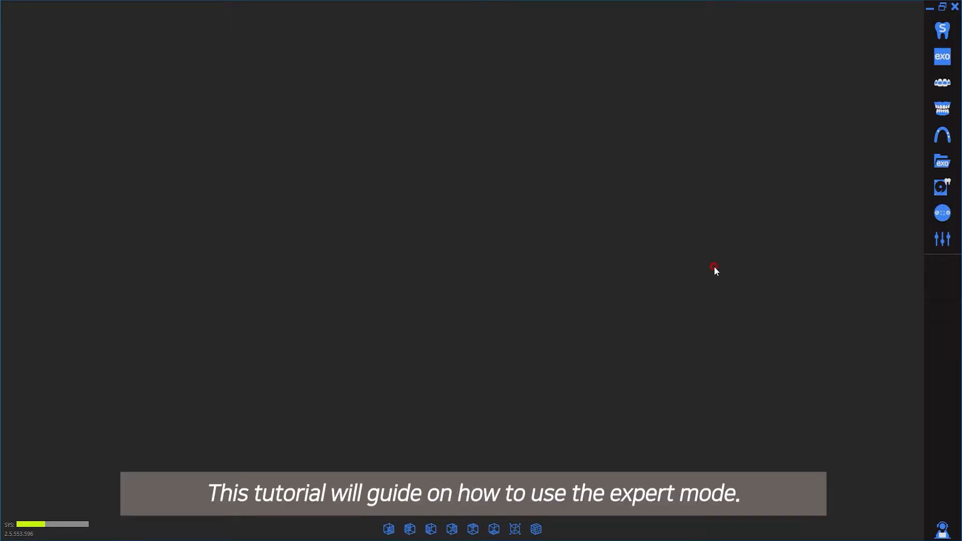
# Switch ScanApp into Expert mode from the right toolbar.
pyautogui.click(943, 239)
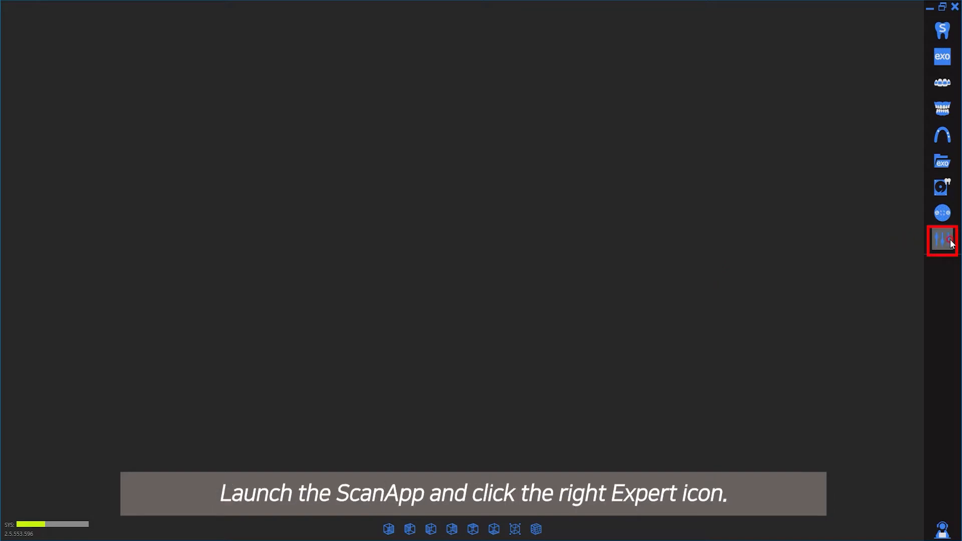
pyautogui.click(943, 239)
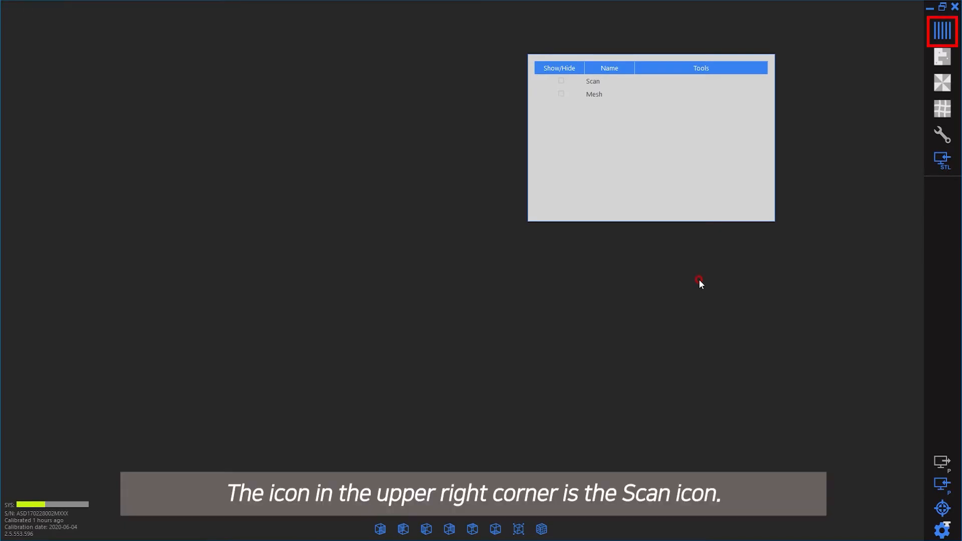
pyautogui.moveTo(924, 32)
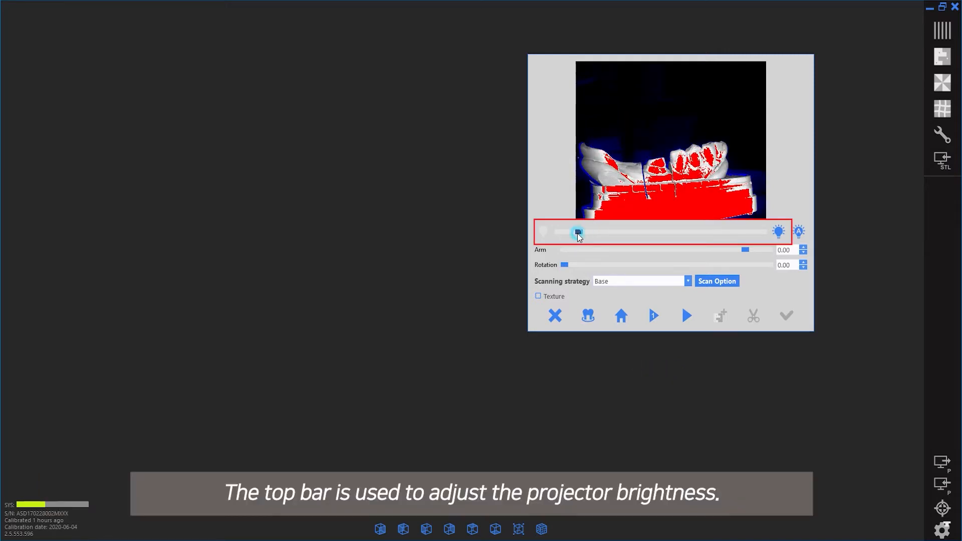
# Test the brightness slider, then set projector brightness to automatic exposure.
pyautogui.moveTo(577, 231); pyautogui.dragTo(600, 234)
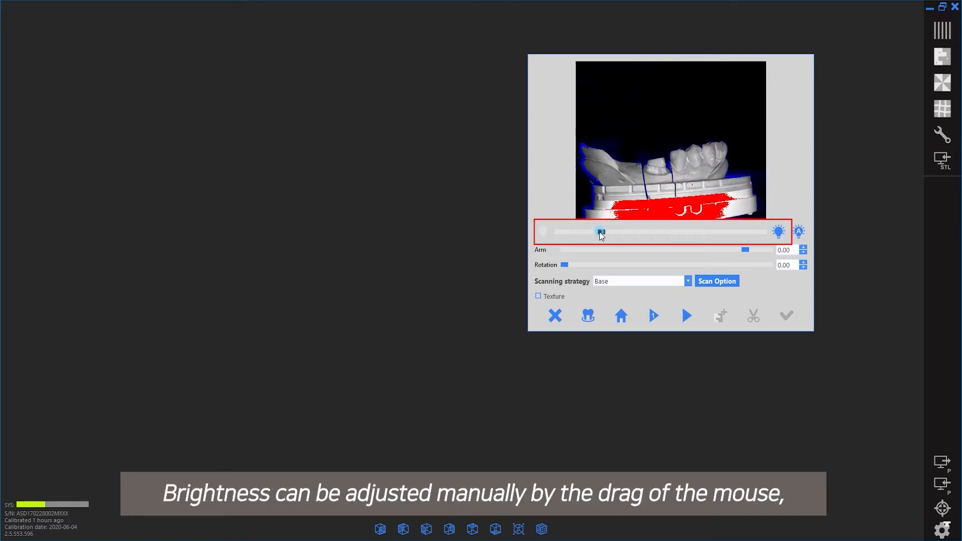
pyautogui.moveTo(600, 231); pyautogui.dragTo(579, 233)
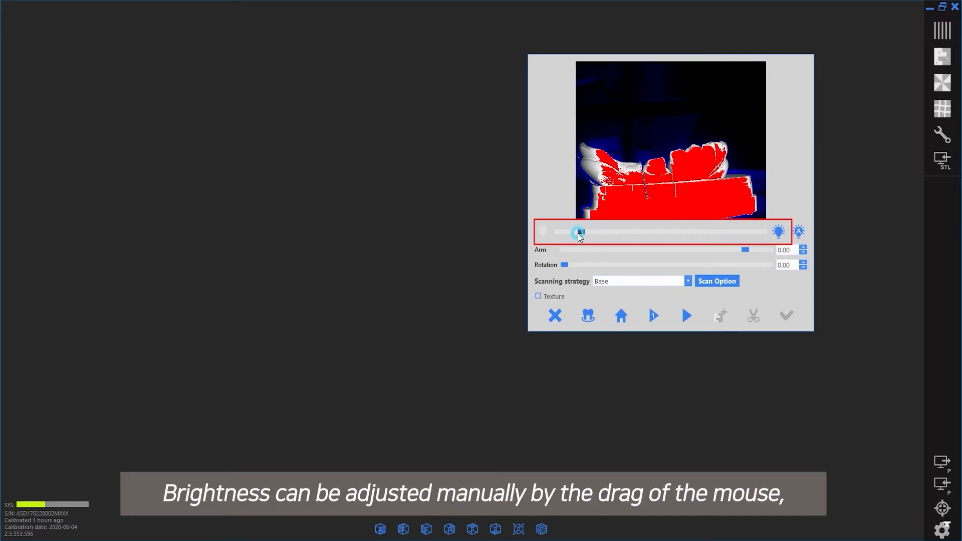
pyautogui.moveTo(580, 232); pyautogui.dragTo(573, 232)
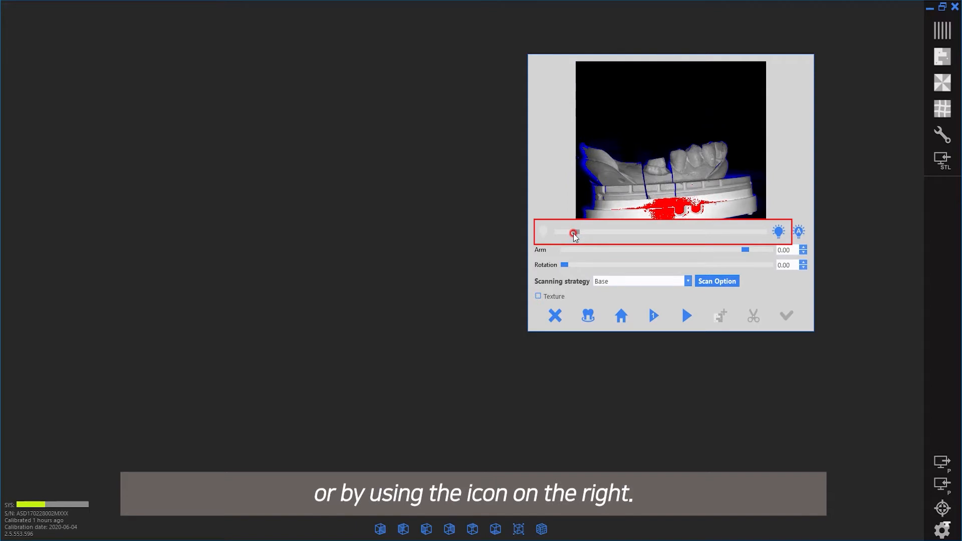
pyautogui.click(799, 232)
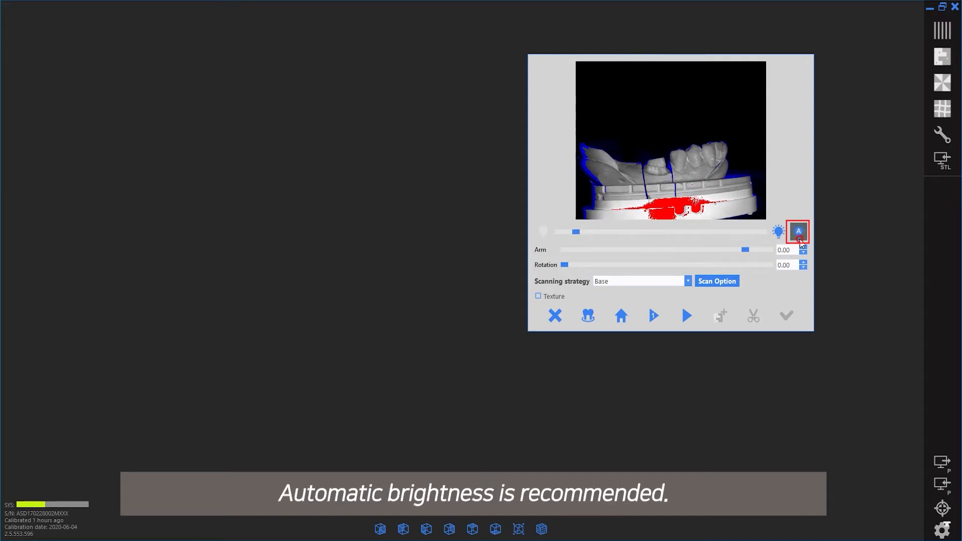
pyautogui.click(798, 232)
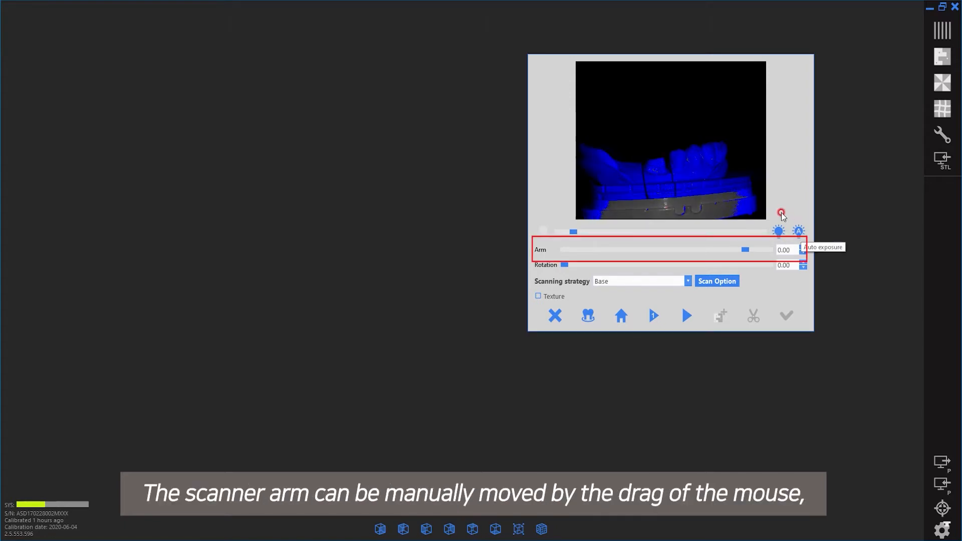
pyautogui.moveTo(745, 250); pyautogui.dragTo(724, 250)
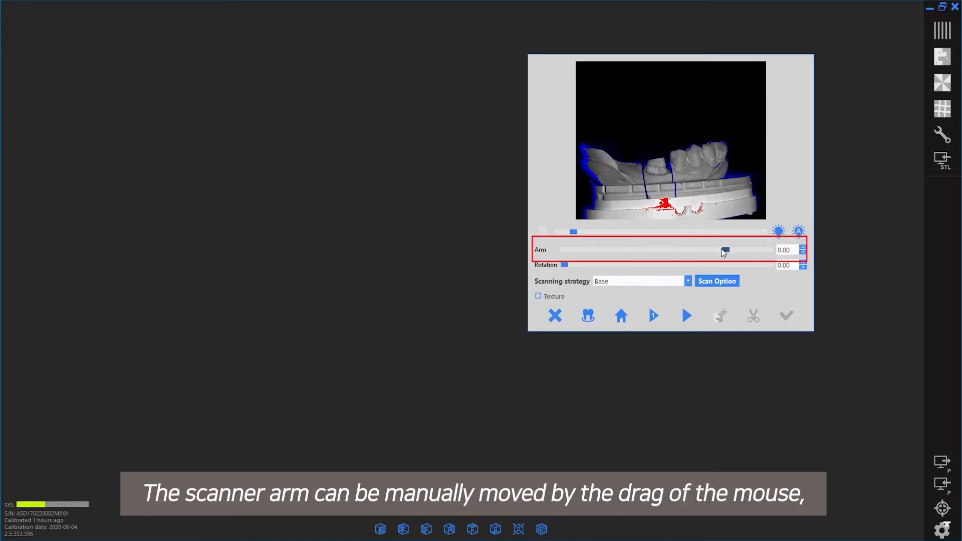
pyautogui.moveTo(724, 250); pyautogui.dragTo(622, 250)
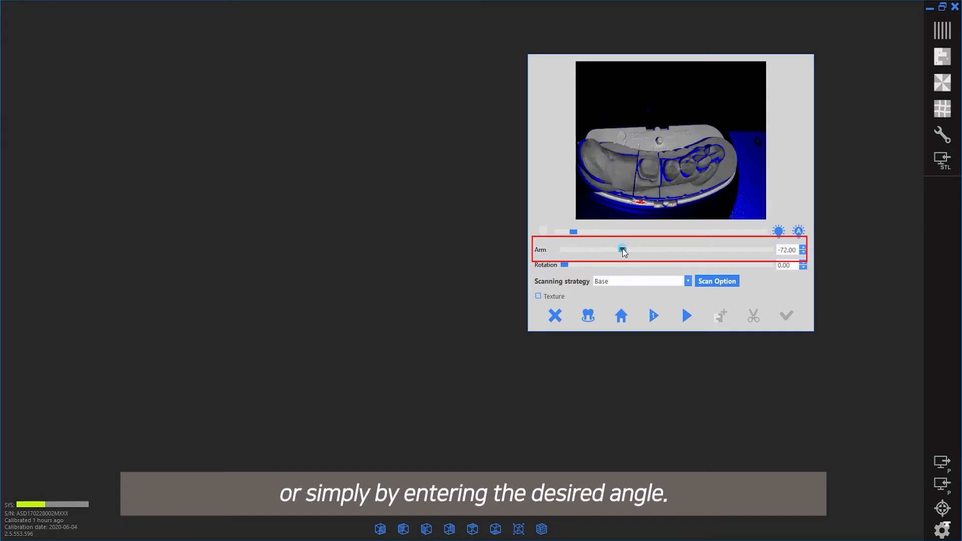
pyautogui.moveTo(621, 250); pyautogui.dragTo(705, 250)
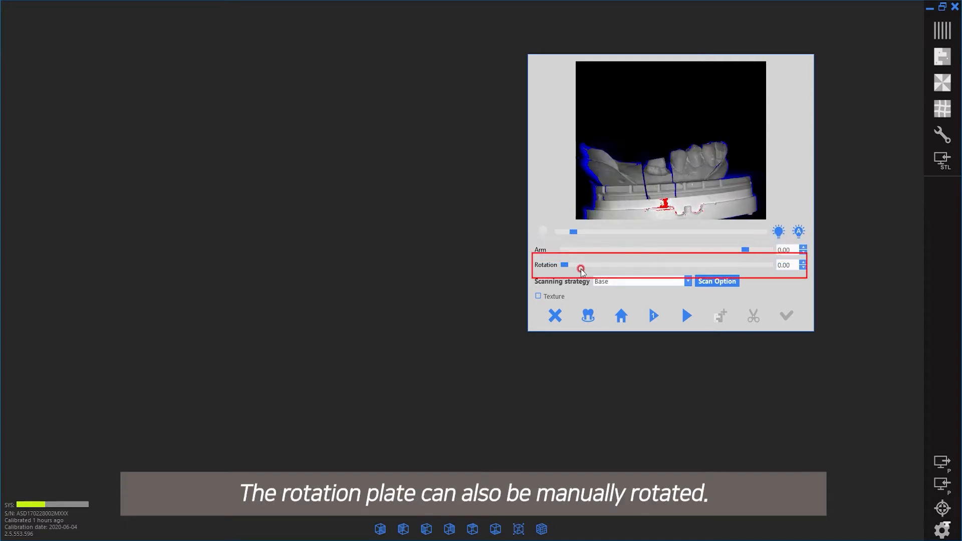
pyautogui.moveTo(581, 268); pyautogui.dragTo(620, 268)
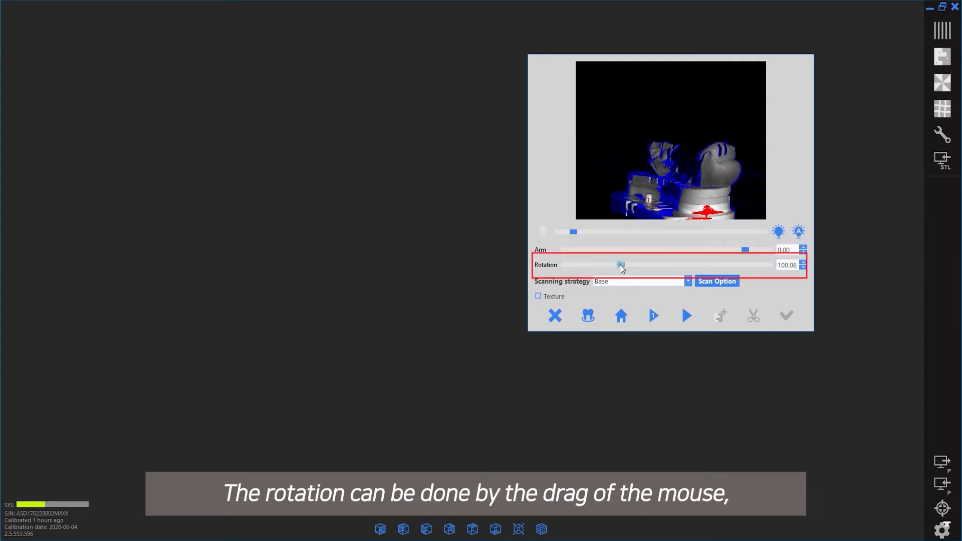
pyautogui.moveTo(620, 264); pyautogui.dragTo(651, 264)
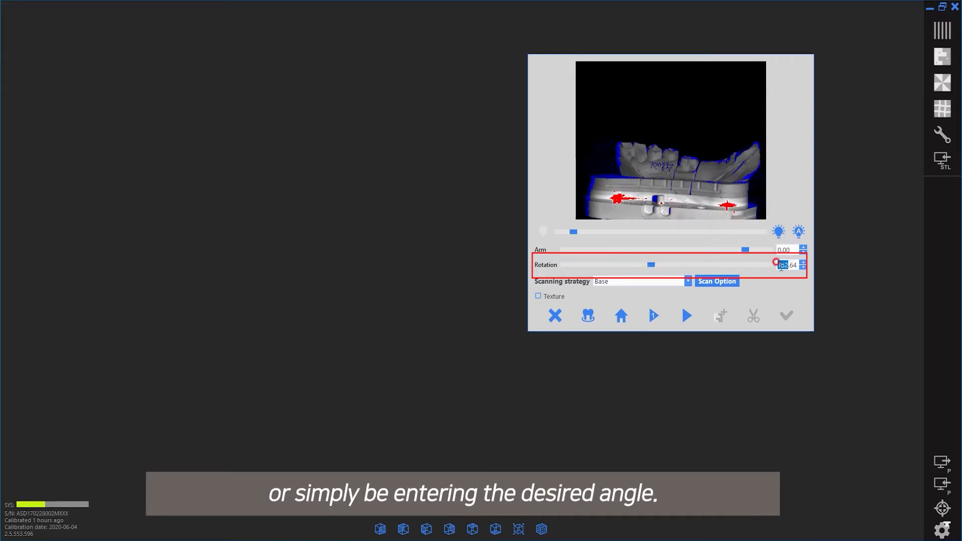
pyautogui.write('0.00')
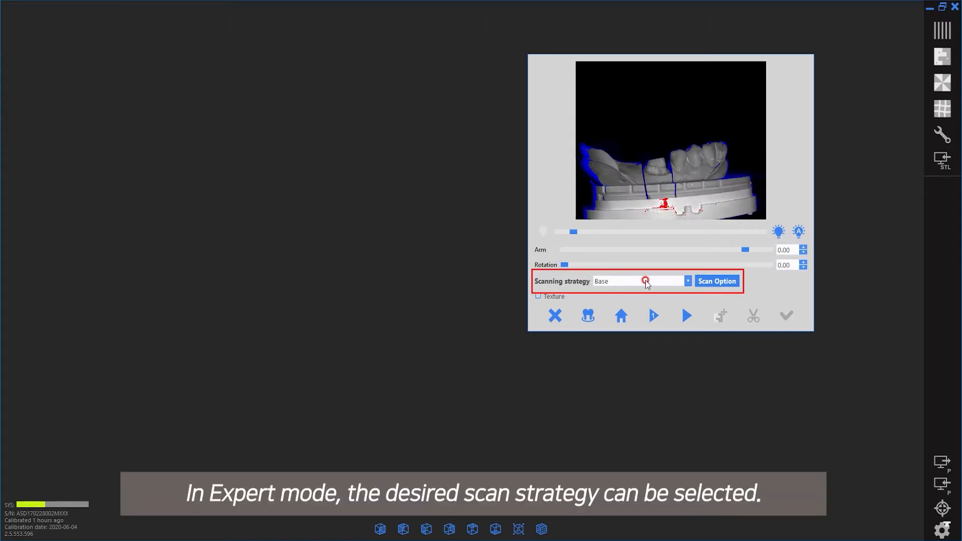
pyautogui.click(686, 280)
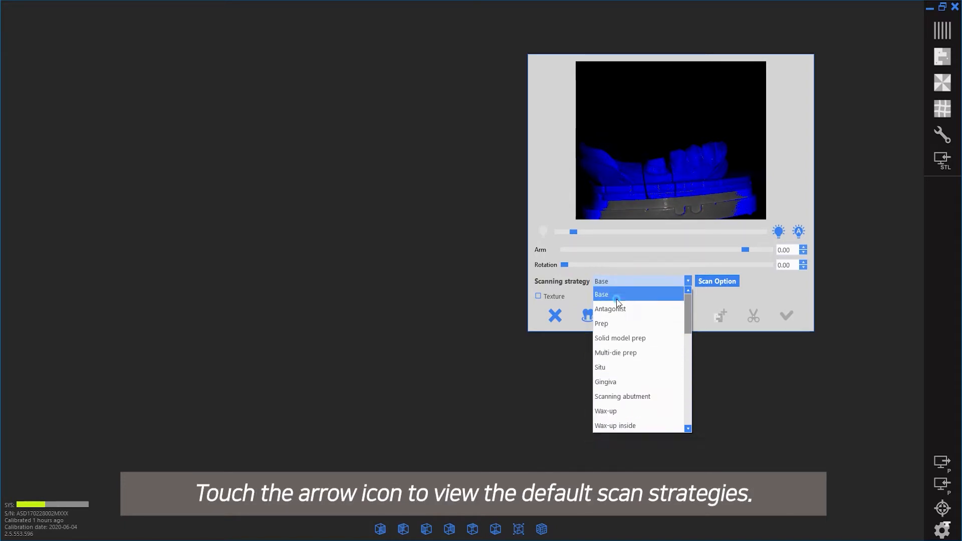
pyautogui.click(716, 280)
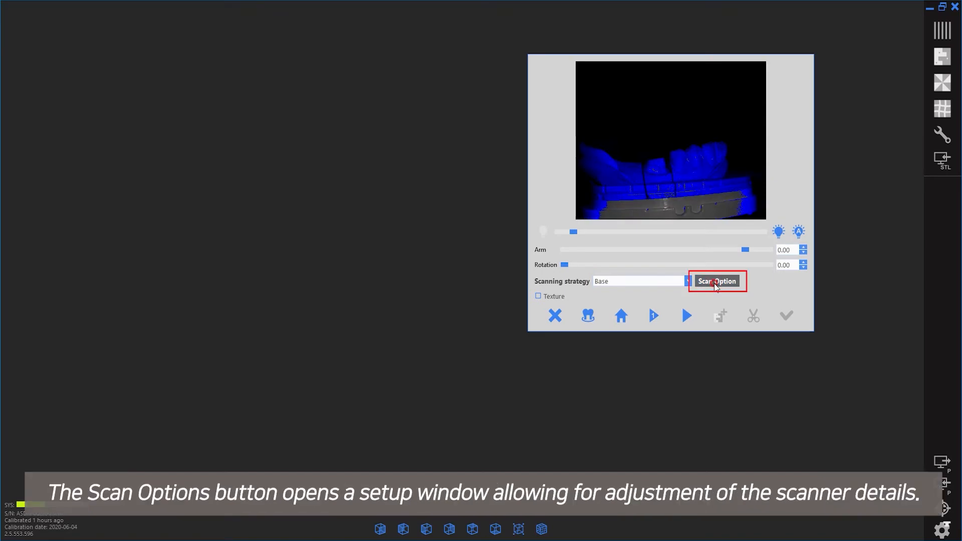
pyautogui.click(716, 281)
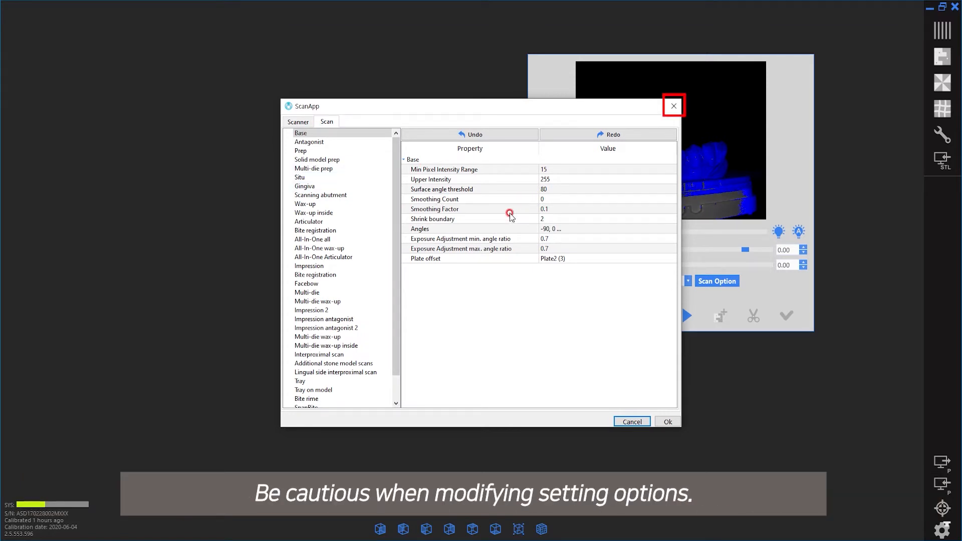
pyautogui.click(673, 106)
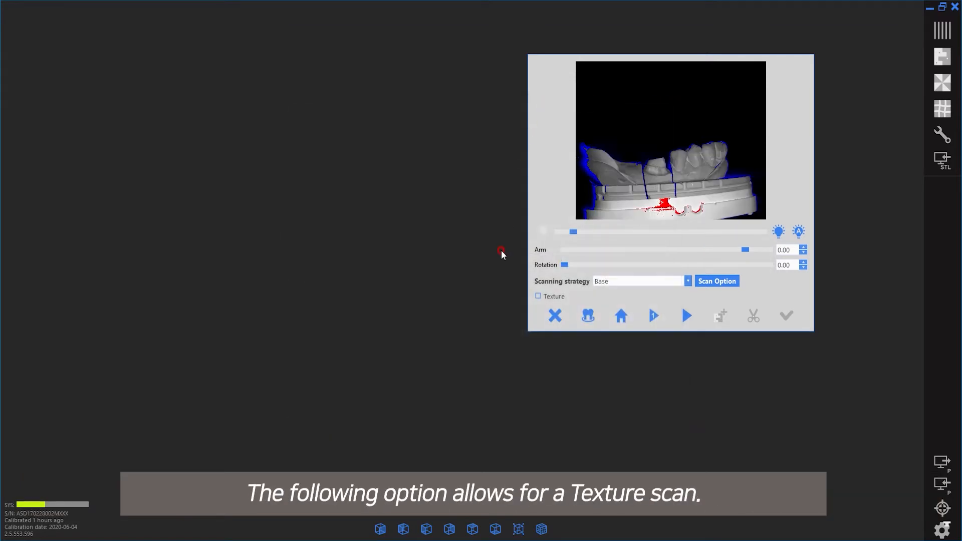
# Start the scan of the stone model from the scan panel.
pyautogui.click(538, 297)
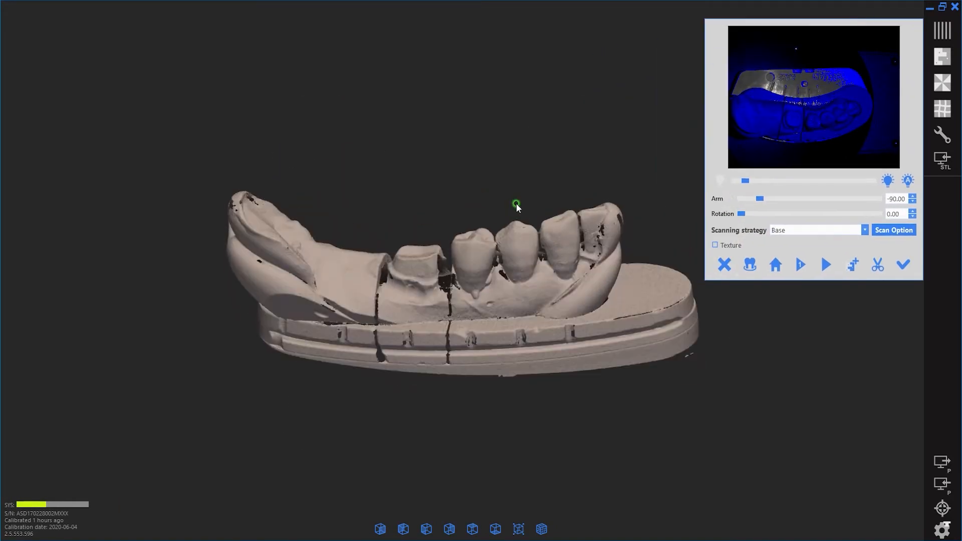
# Move the scanner to the on-screen view, then return it to home position.
pyautogui.click(750, 265)
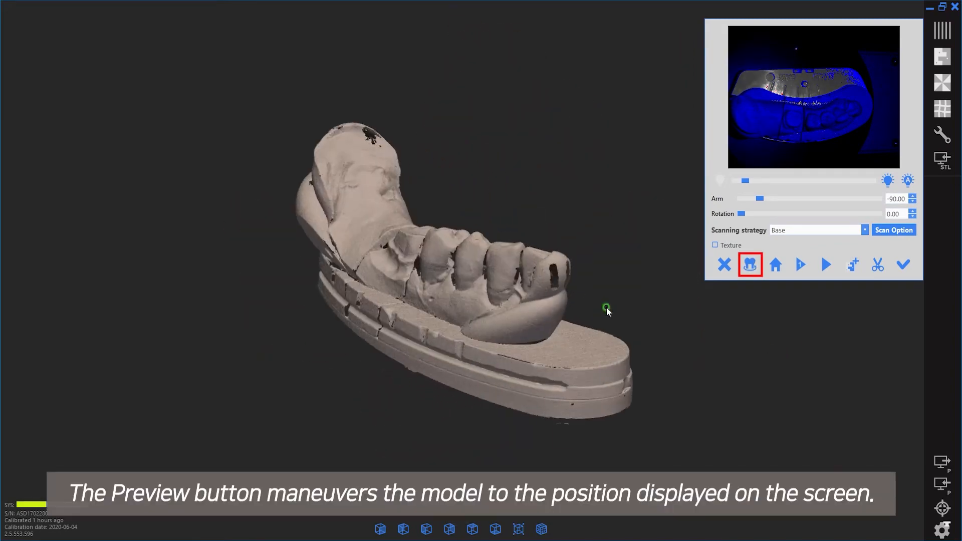
pyautogui.click(750, 264)
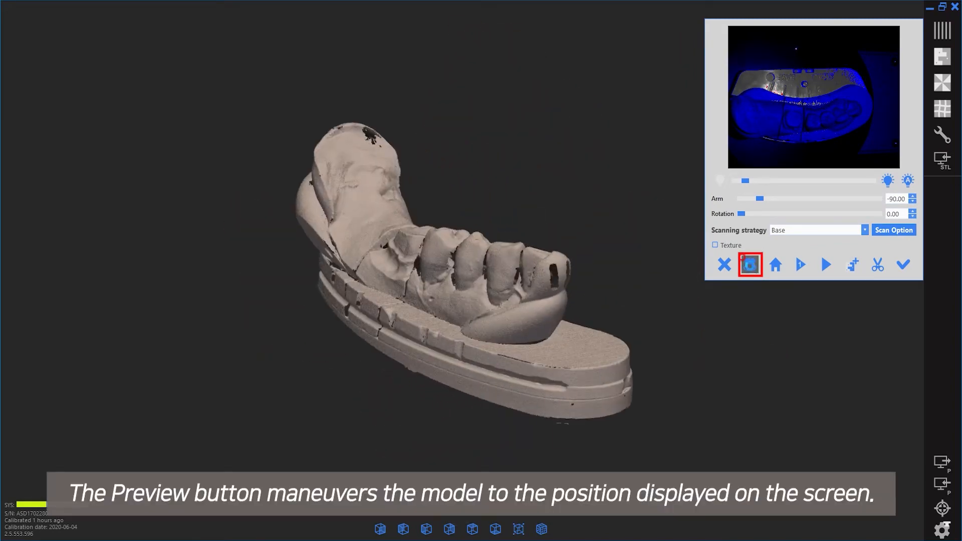
pyautogui.click(750, 265)
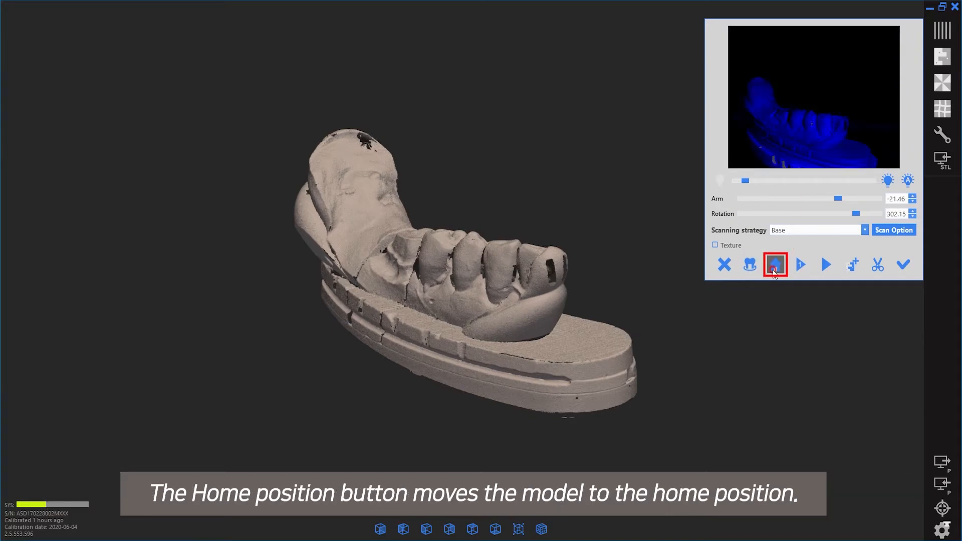
pyautogui.click(775, 264)
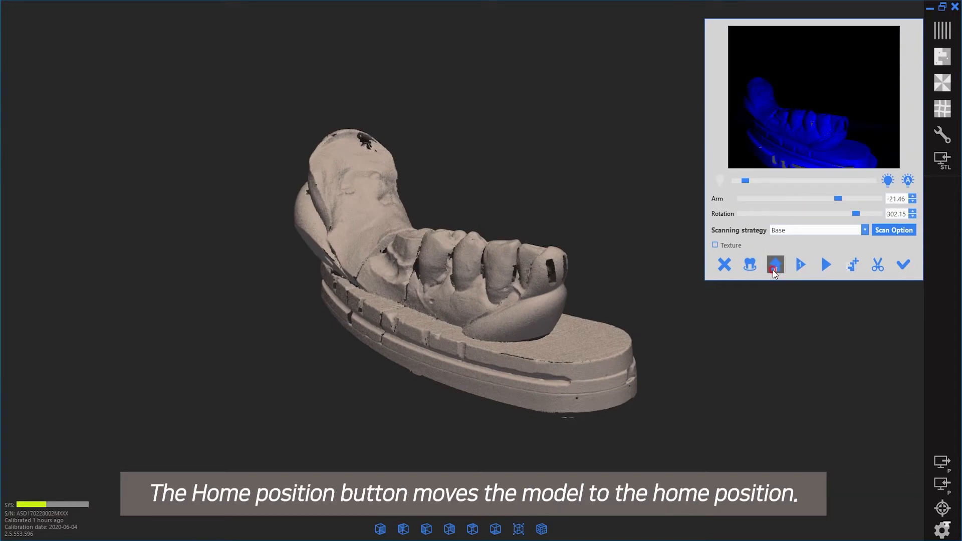
pyautogui.click(775, 265)
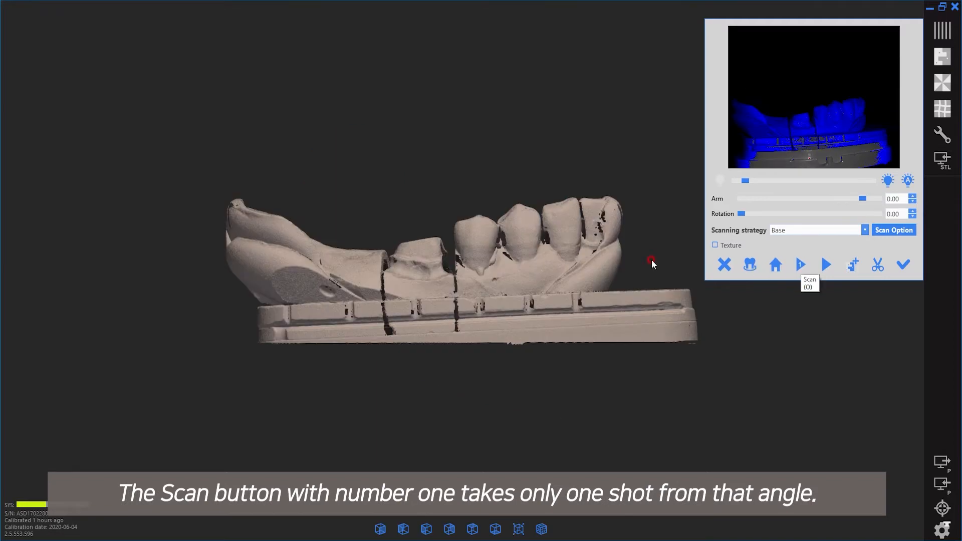
# Take single scan shots and turn the model for another angle.
pyautogui.click(800, 265)
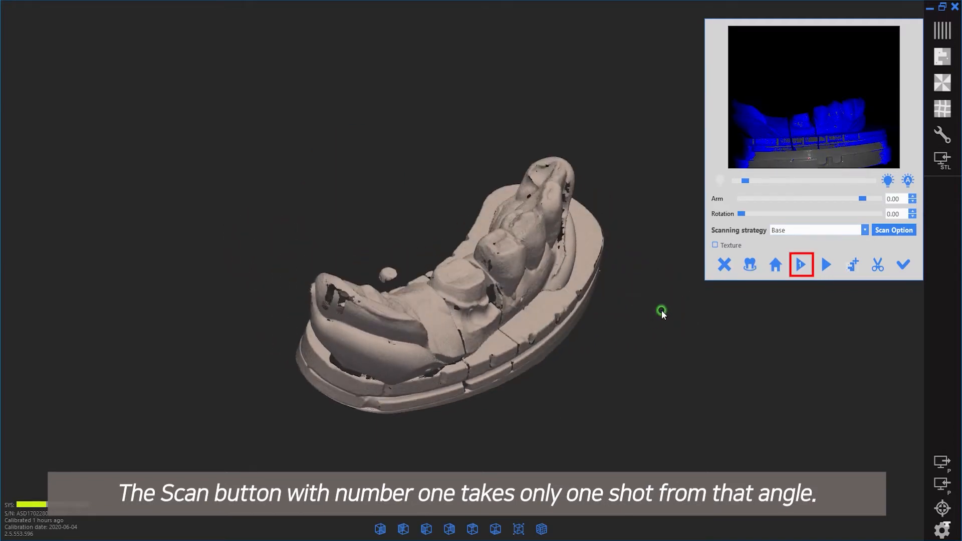
pyautogui.click(801, 265)
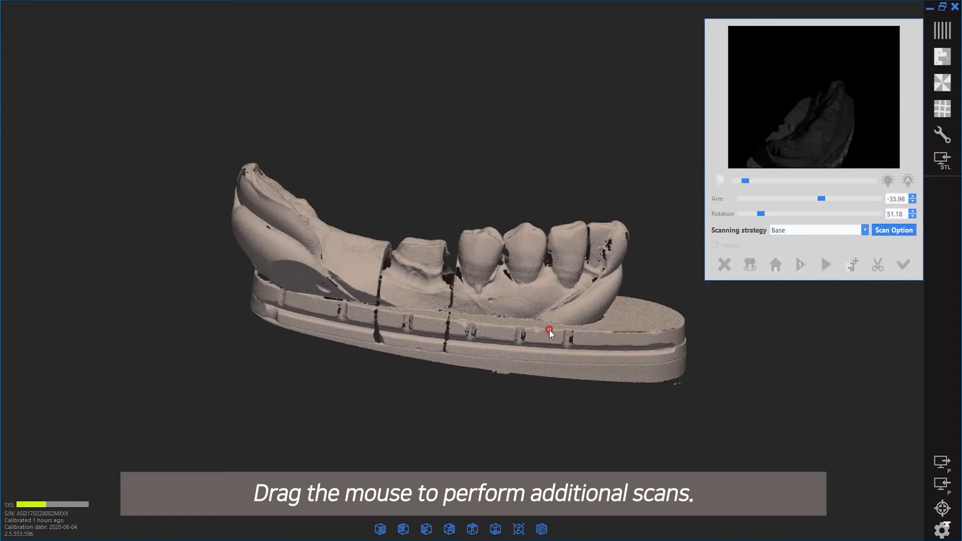
pyautogui.moveTo(550, 332); pyautogui.dragTo(173, 378)
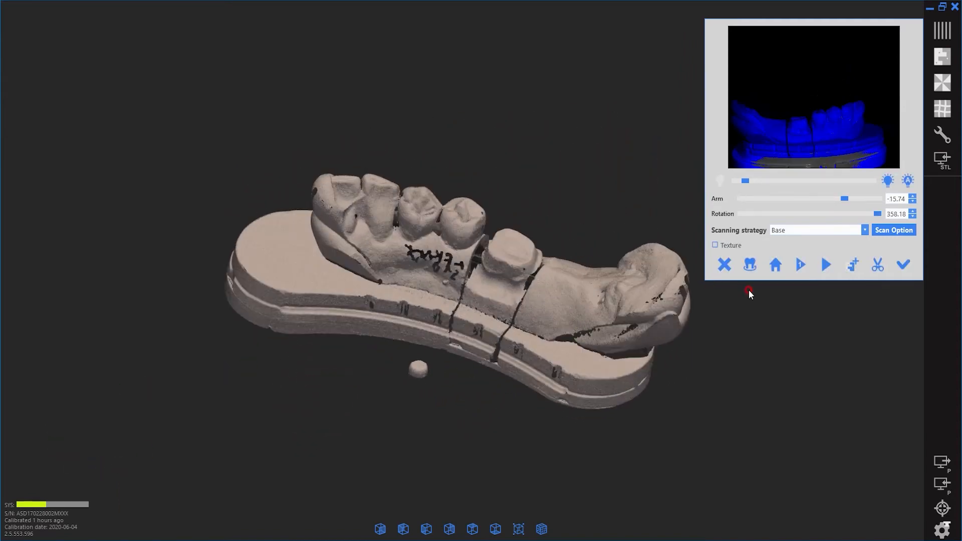
# Polygon-trim the stray fragment below the model, apply it and confirm the scan.
pyautogui.click(879, 265)
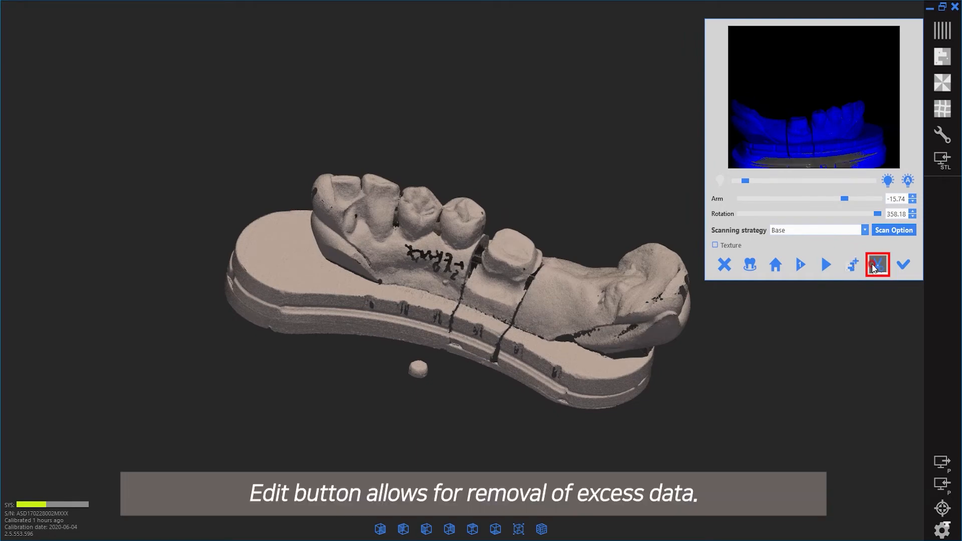
pyautogui.click(878, 264)
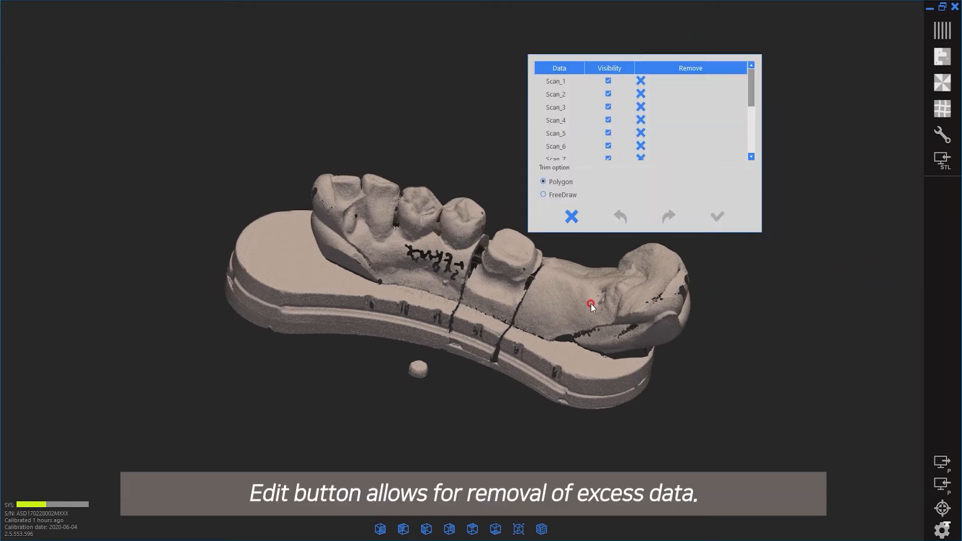
pyautogui.moveTo(591, 305); pyautogui.dragTo(424, 355)
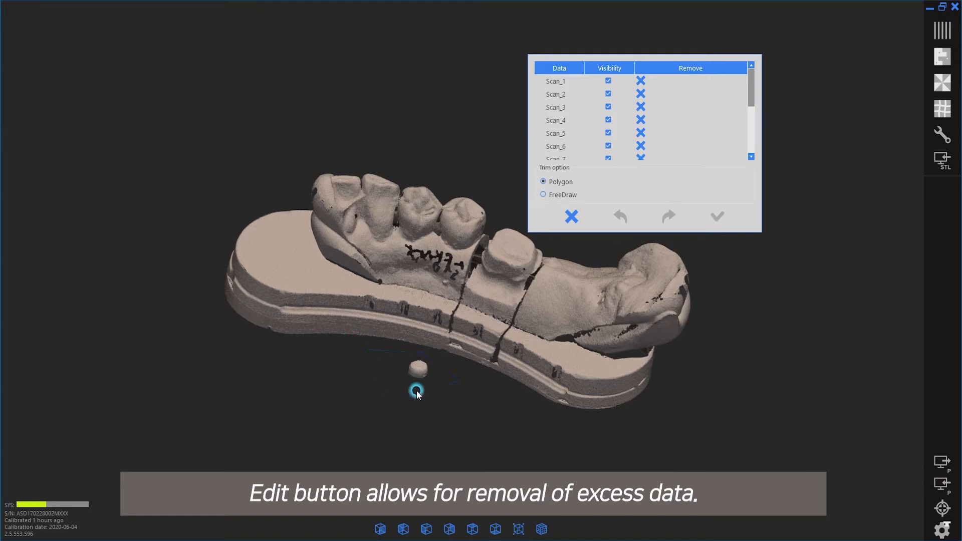
pyautogui.click(717, 217)
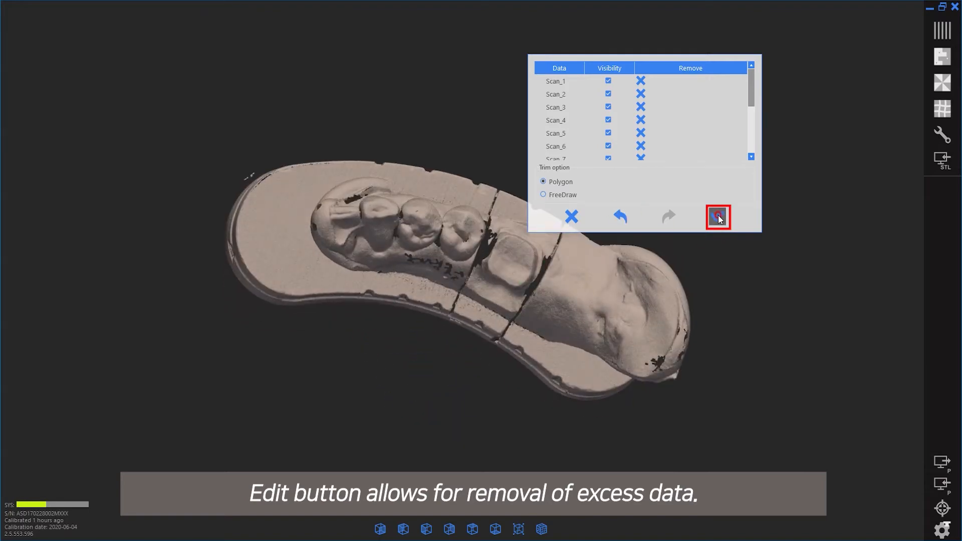
pyautogui.click(718, 217)
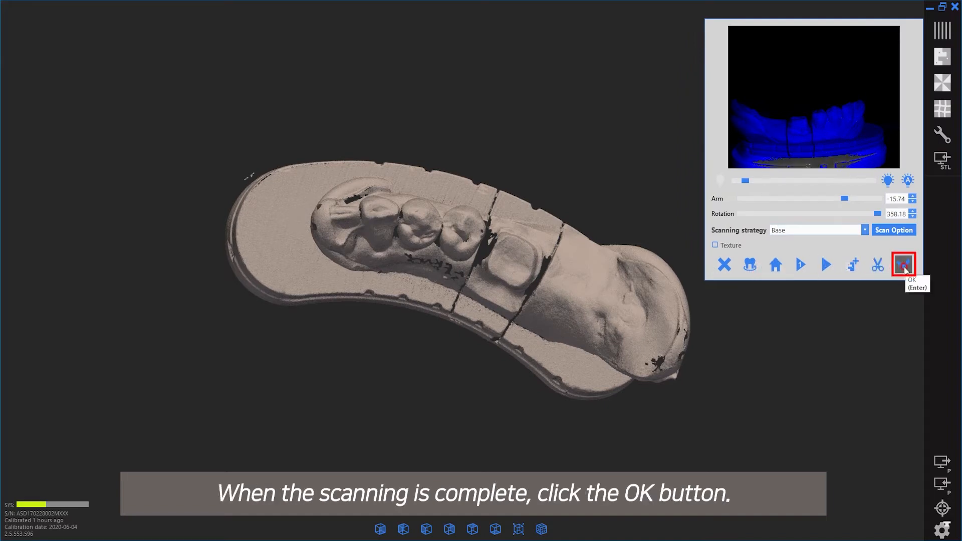
pyautogui.click(903, 265)
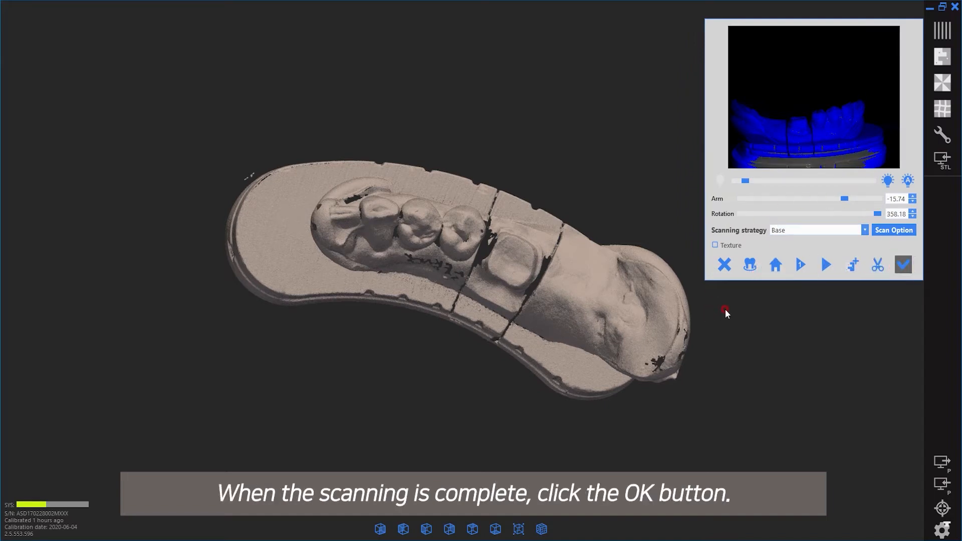
# Accept the scan as Scan_1, inspect it, and reopen the scan window for the die.
pyautogui.click(904, 265)
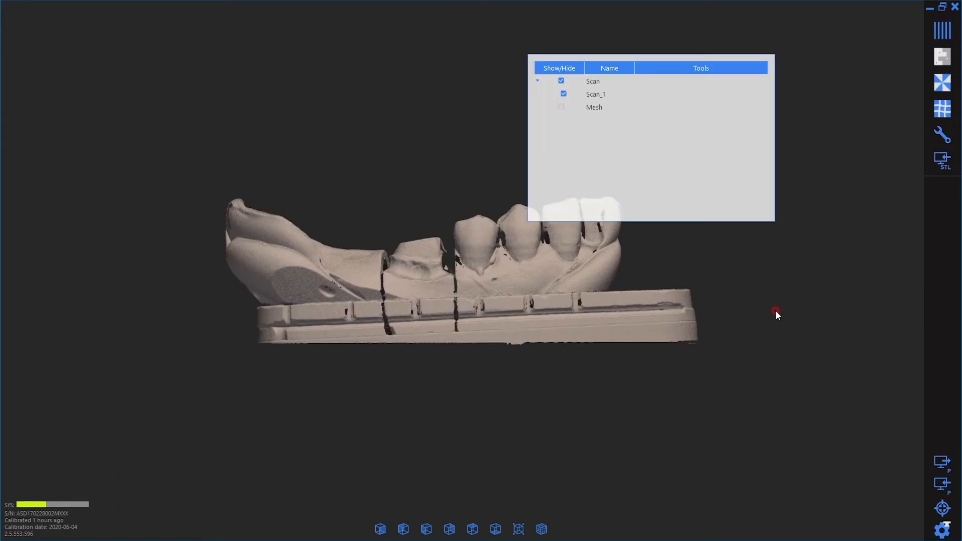
pyautogui.moveTo(776, 313); pyautogui.dragTo(512, 325)
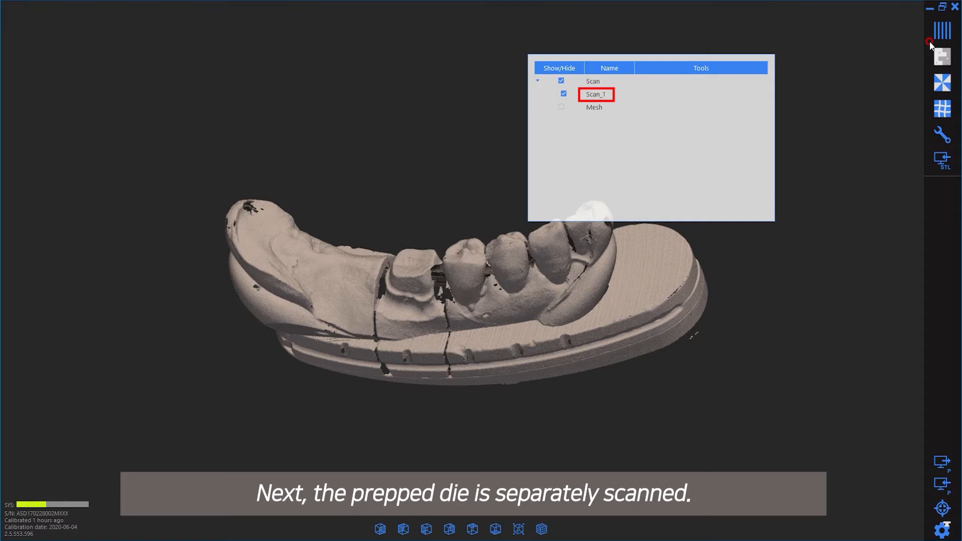
pyautogui.click(942, 31)
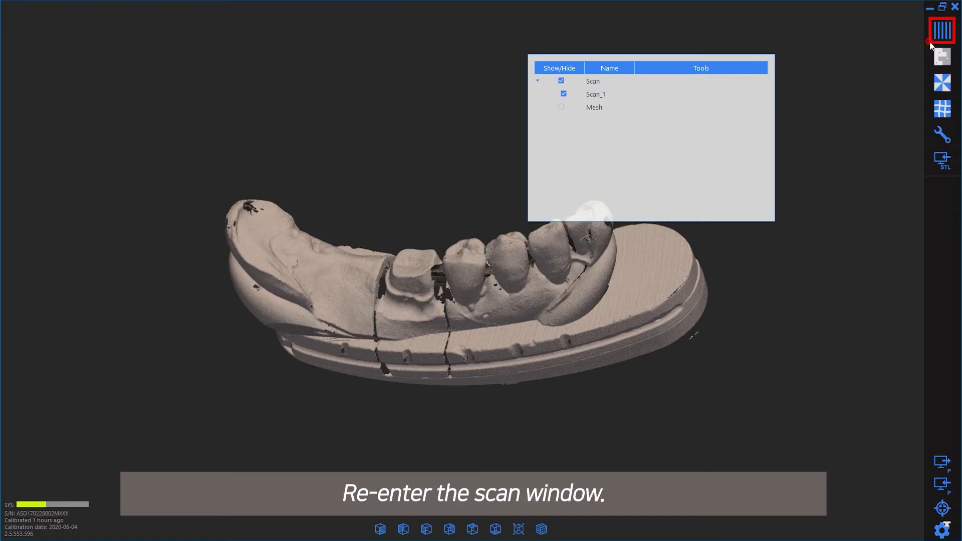
pyautogui.click(942, 31)
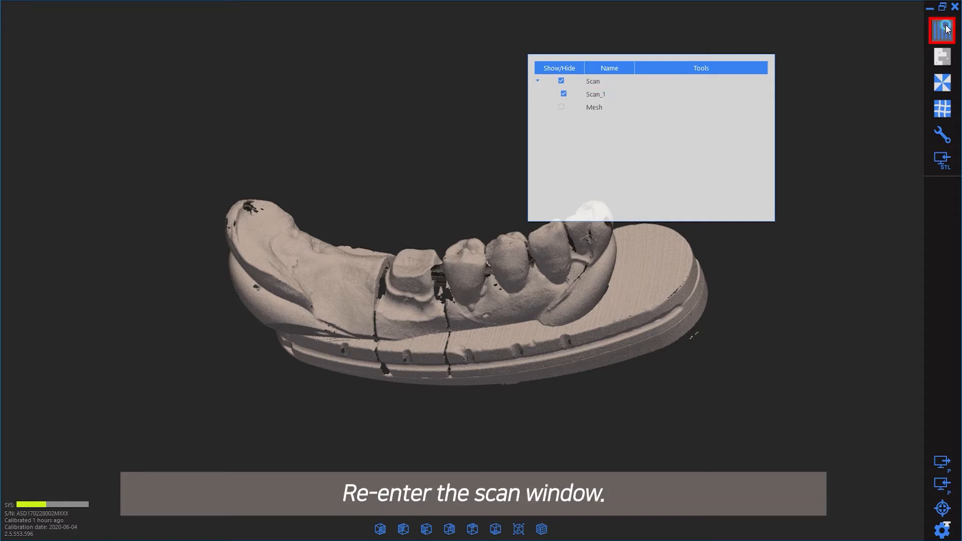
# Scan the prepped die with auto brightness and accept it as Scan_2.
pyautogui.click(943, 31)
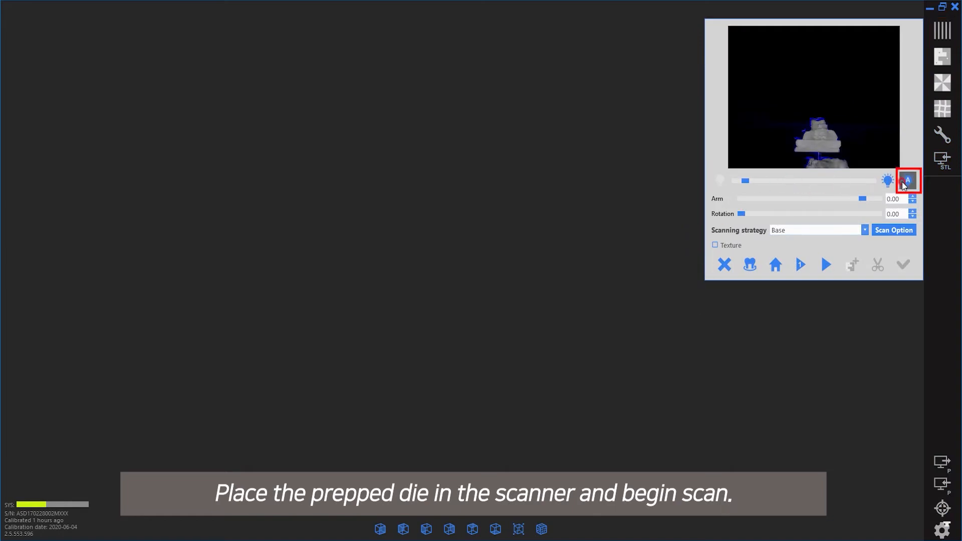
pyautogui.click(908, 179)
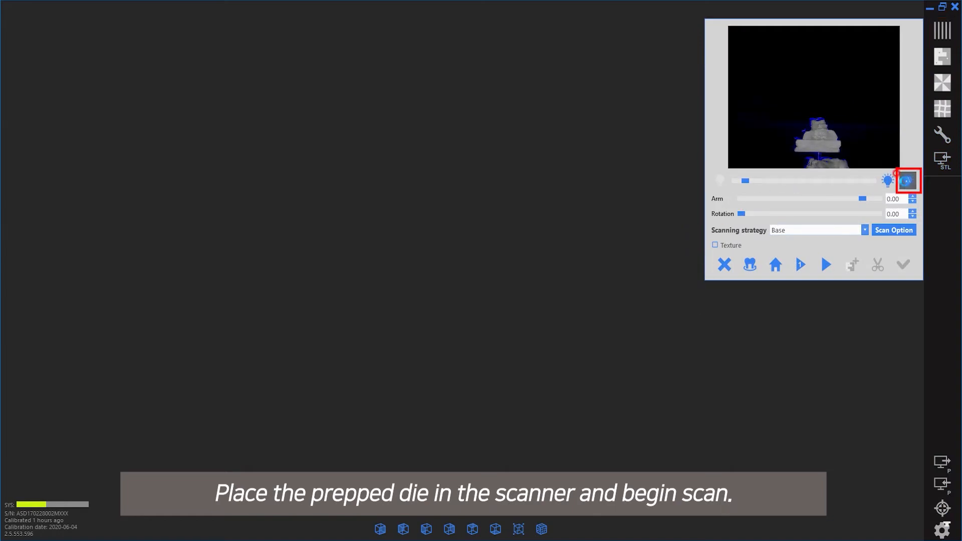
pyautogui.click(825, 265)
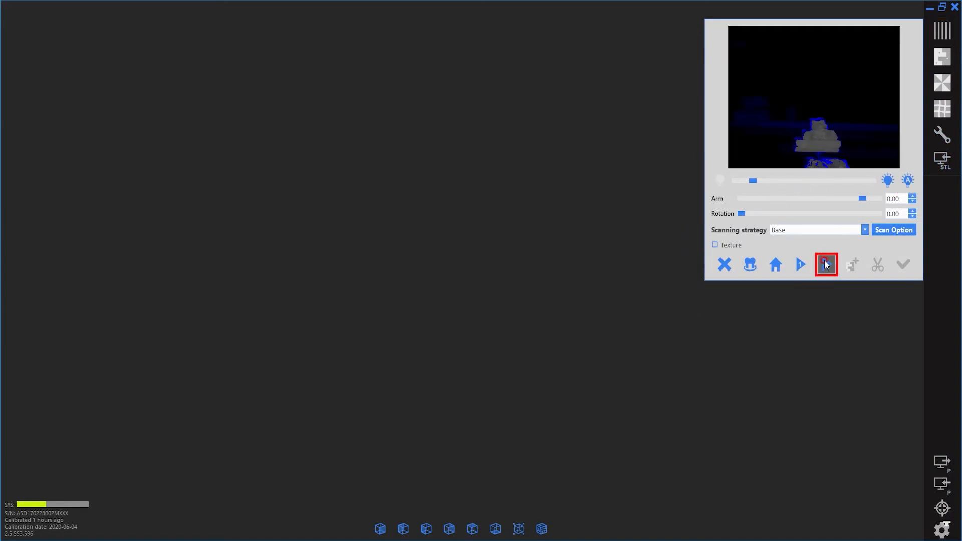
pyautogui.click(825, 265)
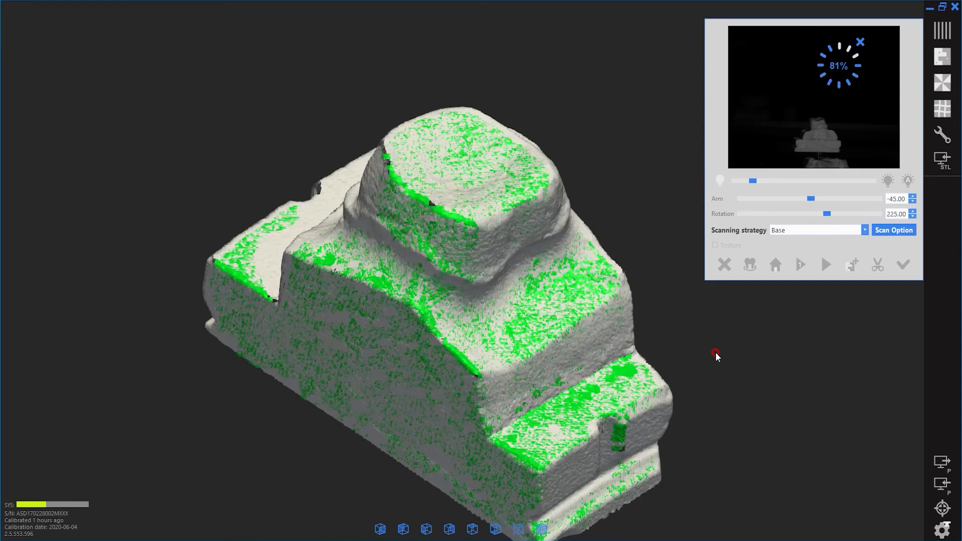
pyautogui.click(903, 265)
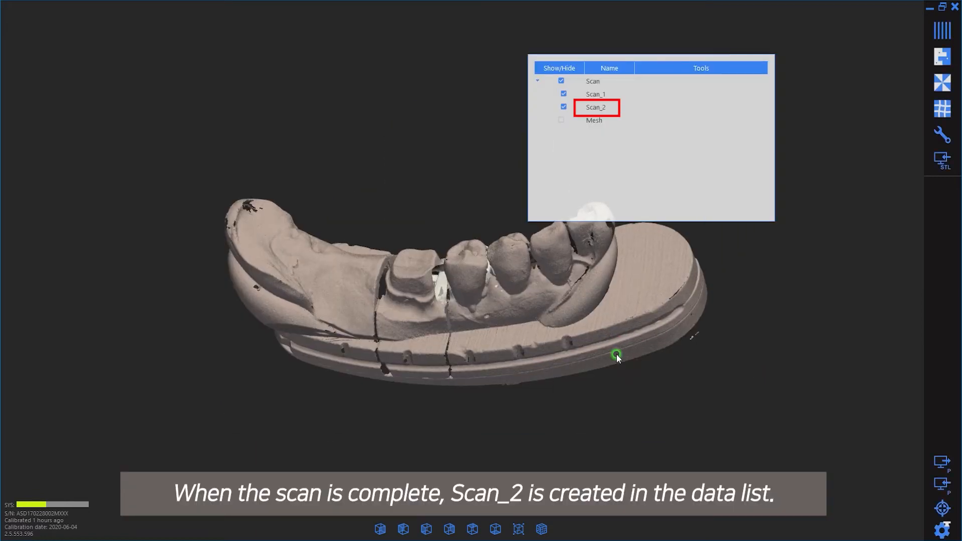
# Toggle Show/Hide for Scan_1 and Scan_2 to check both scans.
pyautogui.click(561, 94)
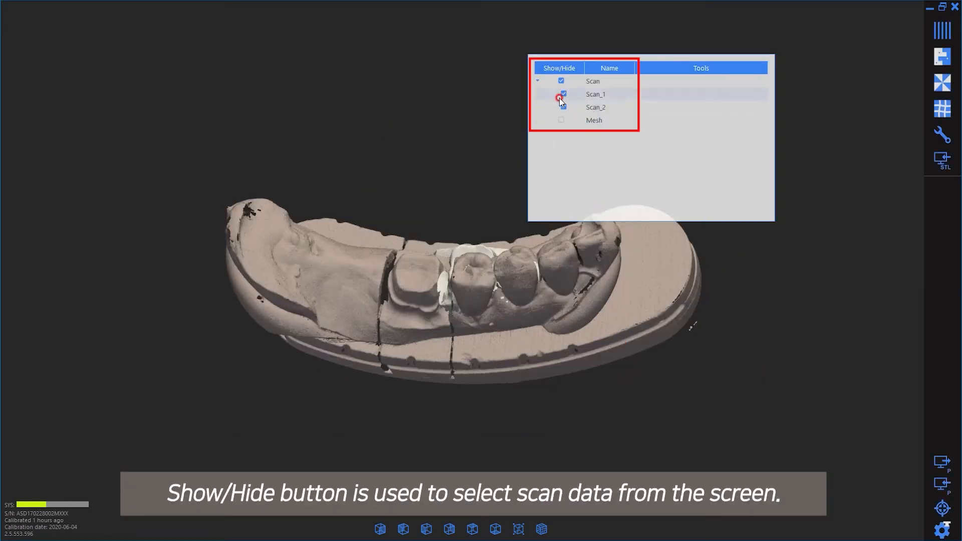
pyautogui.click(560, 107)
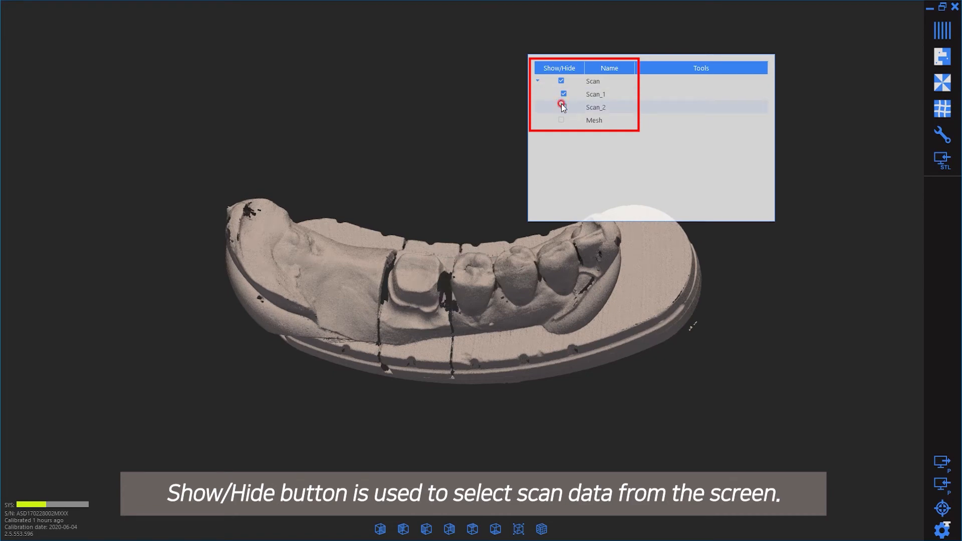
pyautogui.click(562, 94)
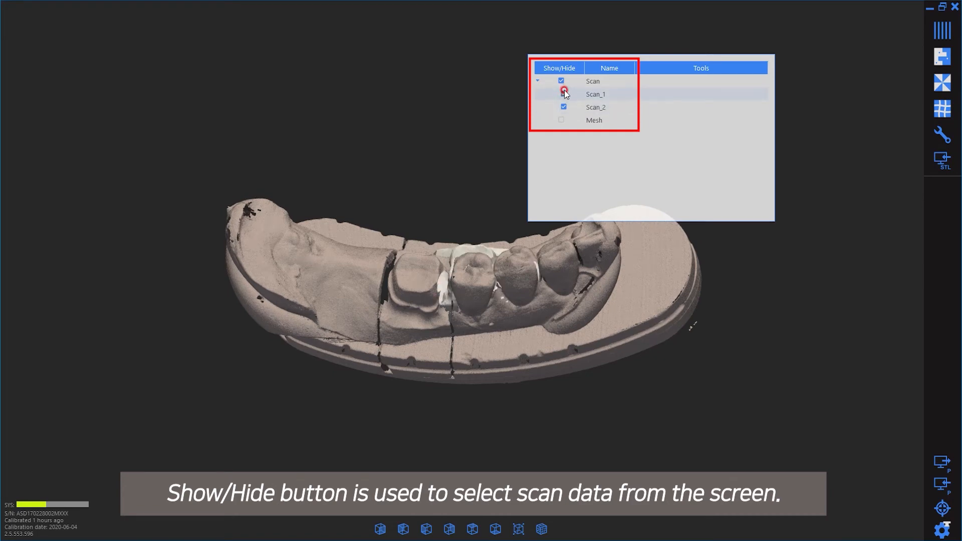
pyautogui.click(563, 95)
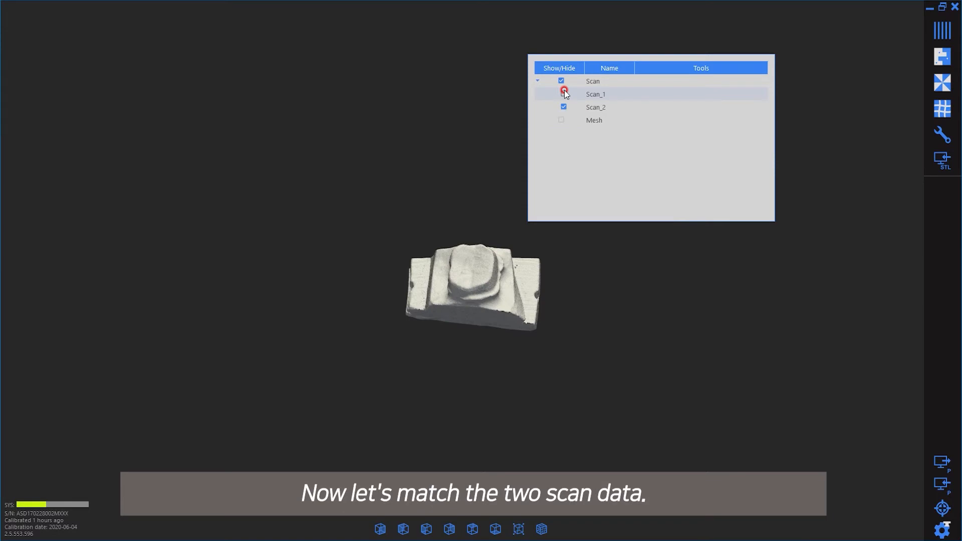
pyautogui.click(942, 56)
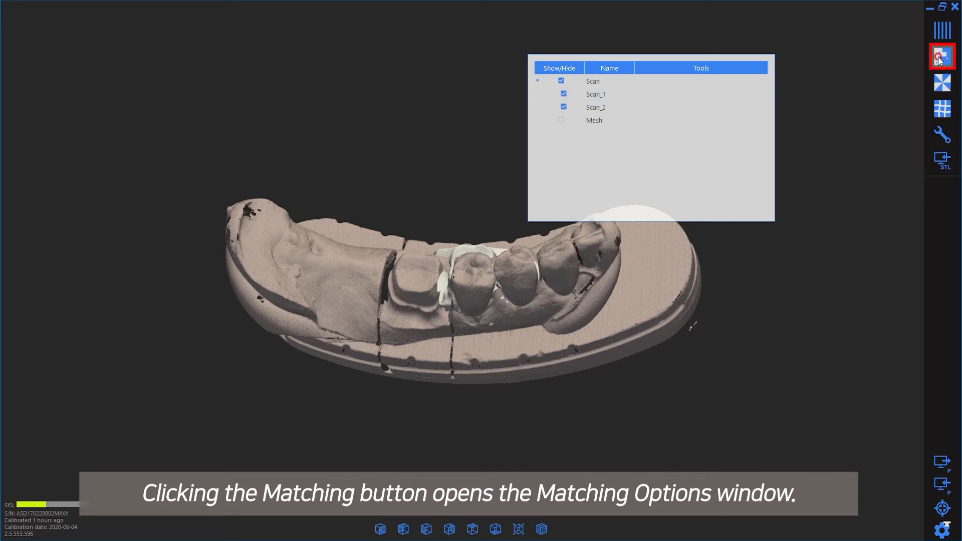
# In Matching, keep Scan_1 fixed, mark Scan_2 floating, and start 3-point match.
pyautogui.click(942, 56)
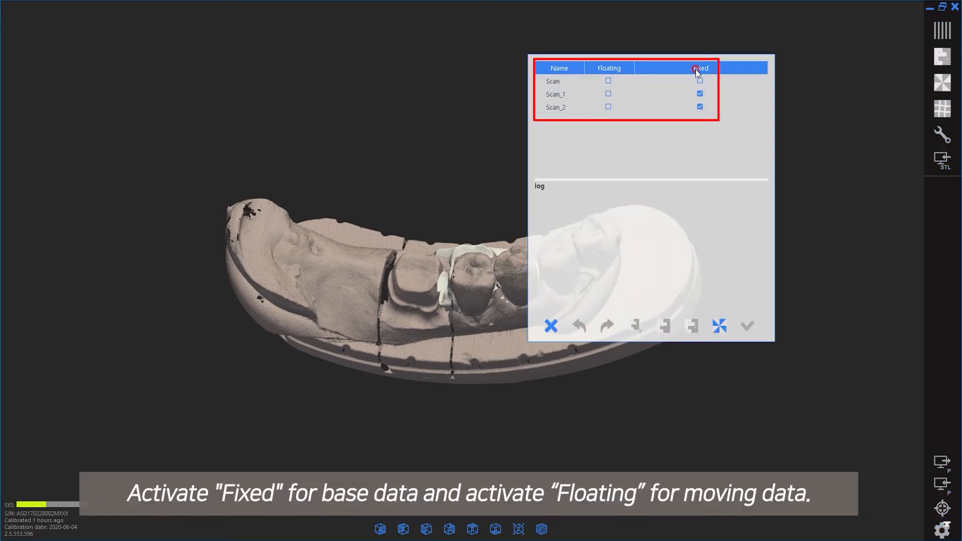
pyautogui.click(609, 107)
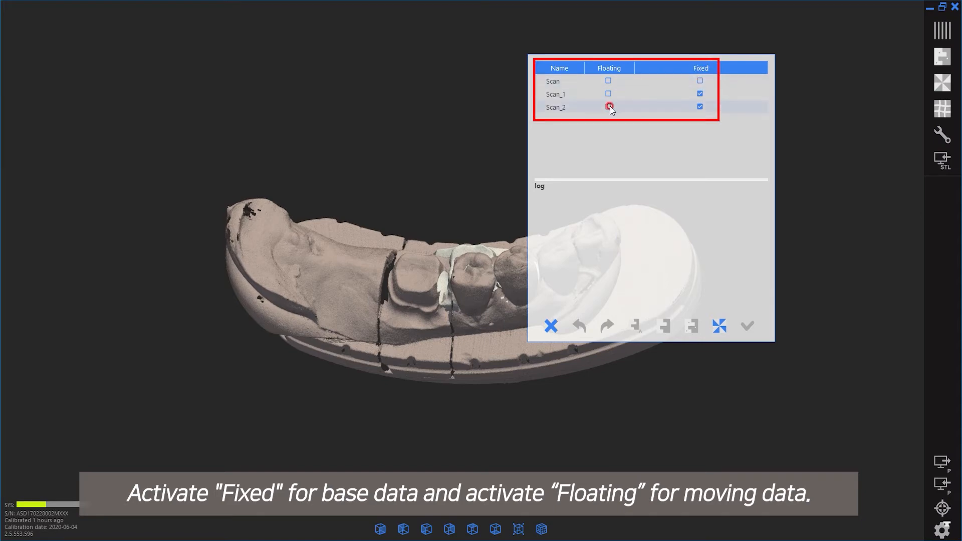
pyautogui.click(609, 107)
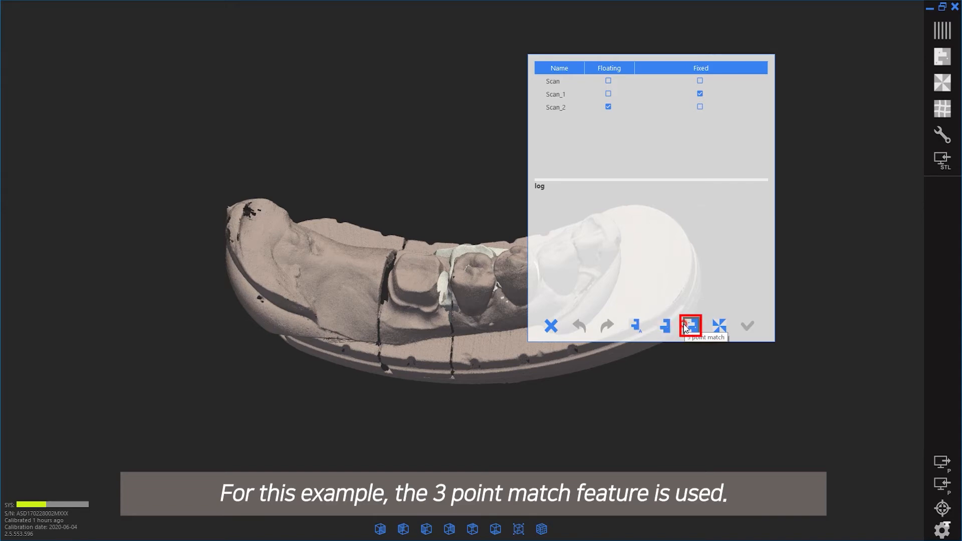
pyautogui.click(689, 325)
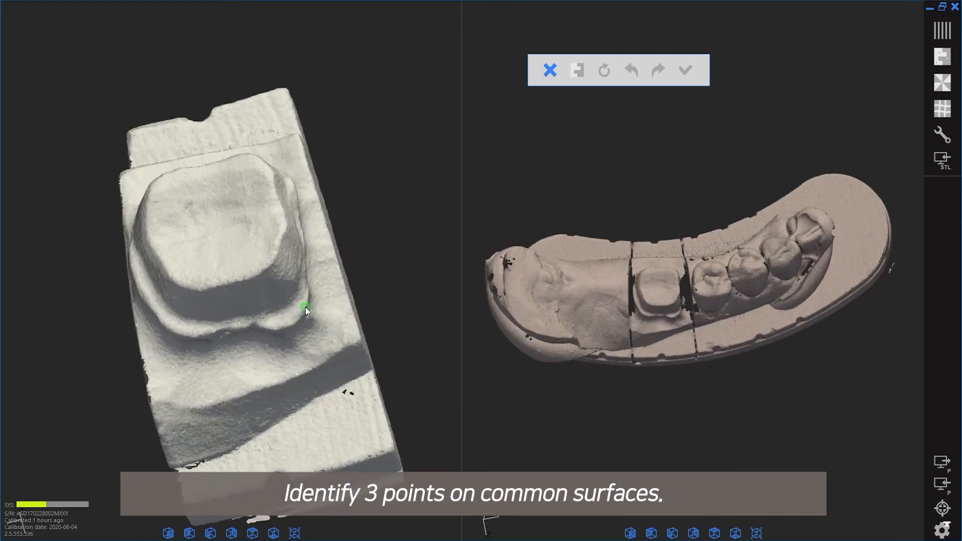
# Place three corresponding points on die and model, then accept the alignment.
pyautogui.click(670, 297)
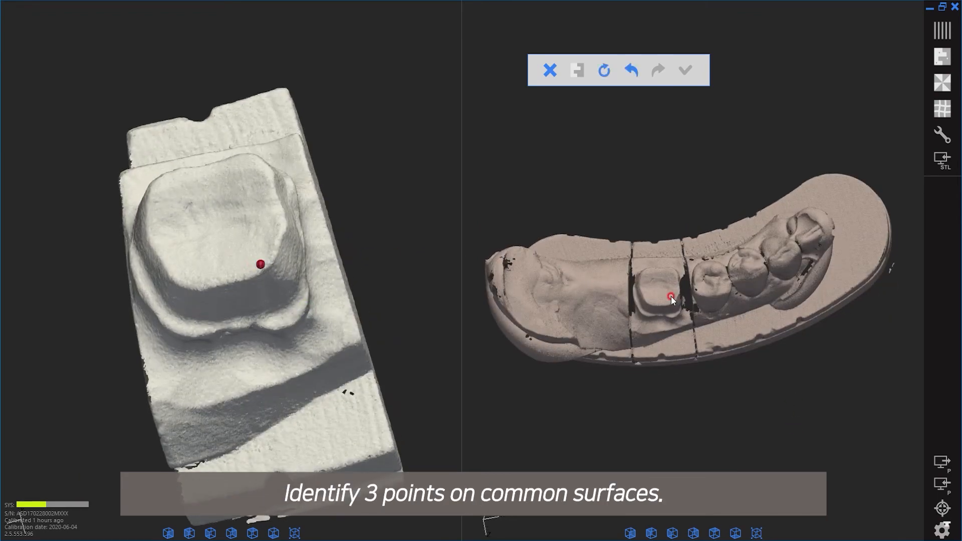
pyautogui.click(671, 296)
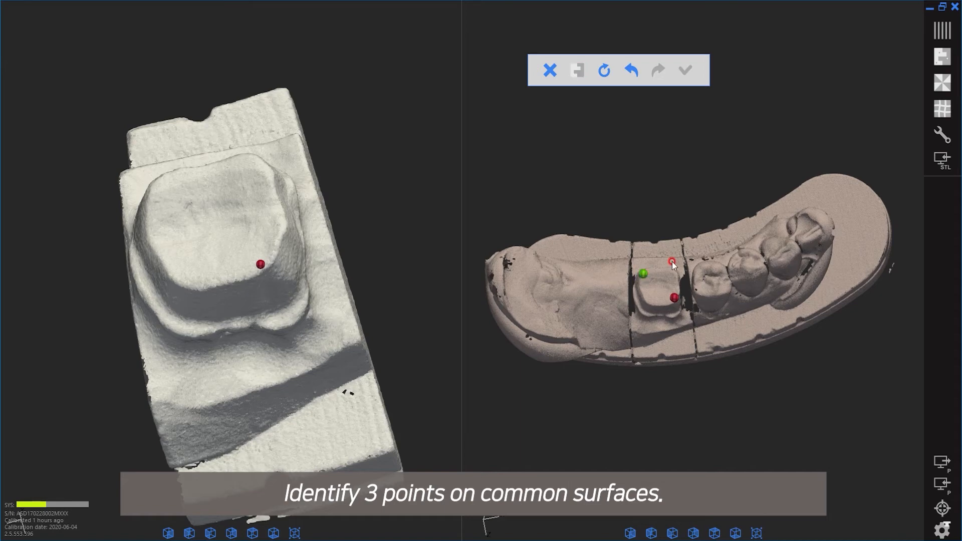
pyautogui.click(284, 149)
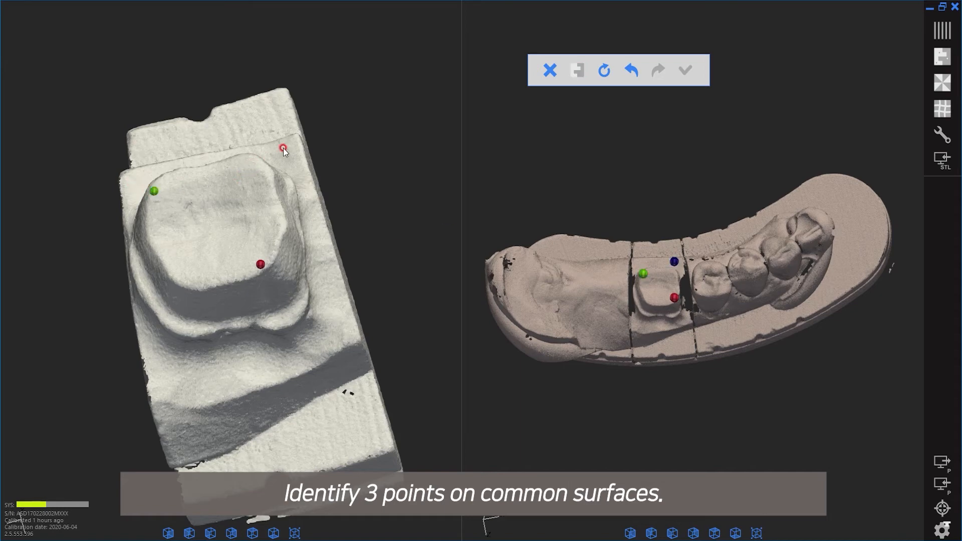
pyautogui.click(684, 70)
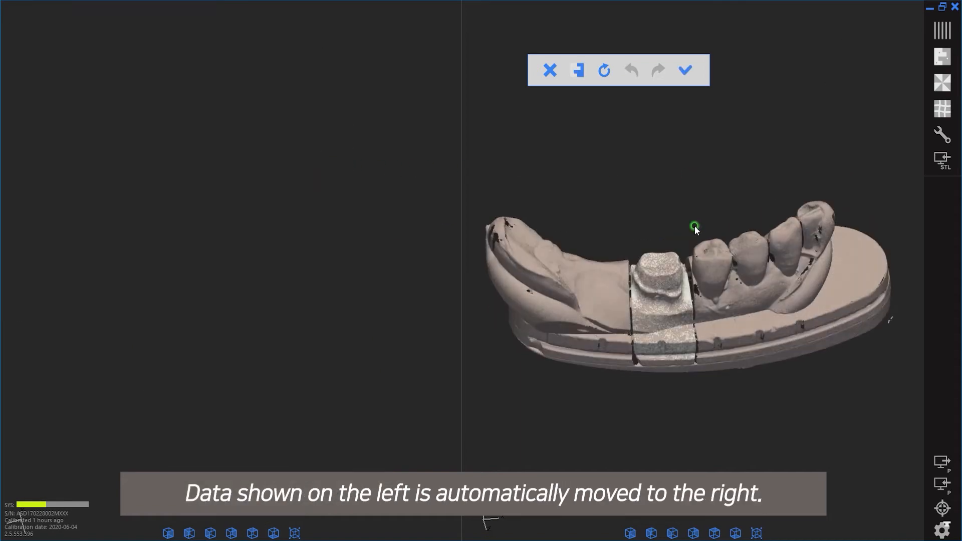
pyautogui.click(686, 70)
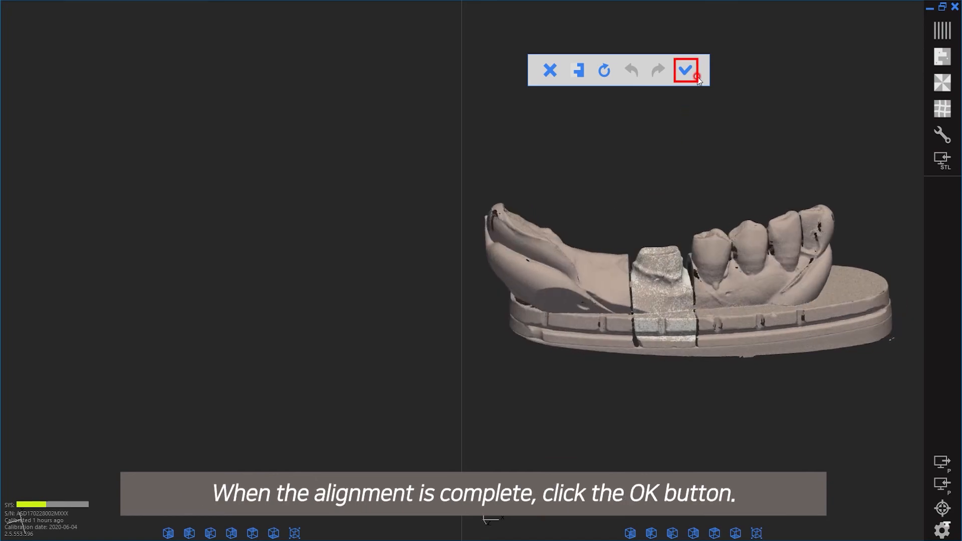
pyautogui.click(686, 71)
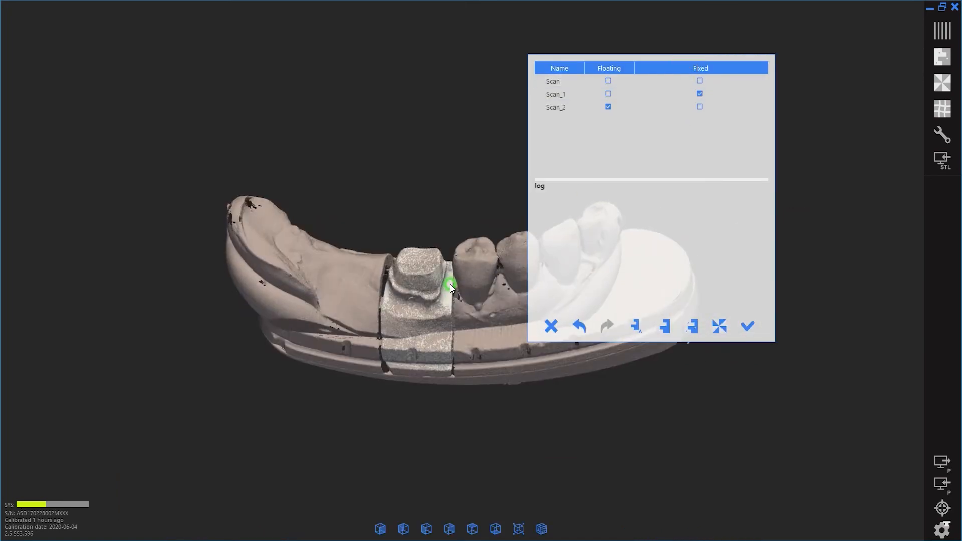
# Run a Global Match on Scan_1 and Scan_2 and accept the result.
pyautogui.click(747, 326)
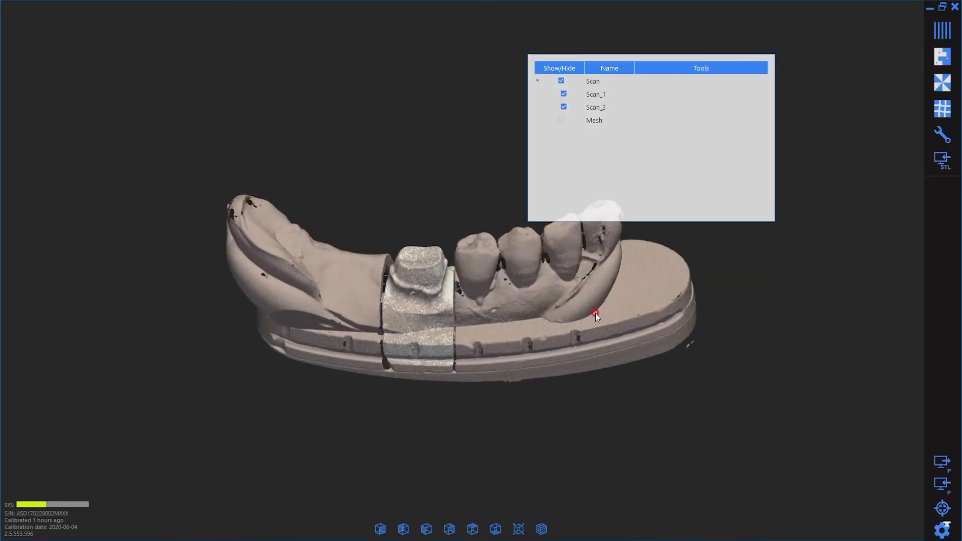
pyautogui.click(943, 81)
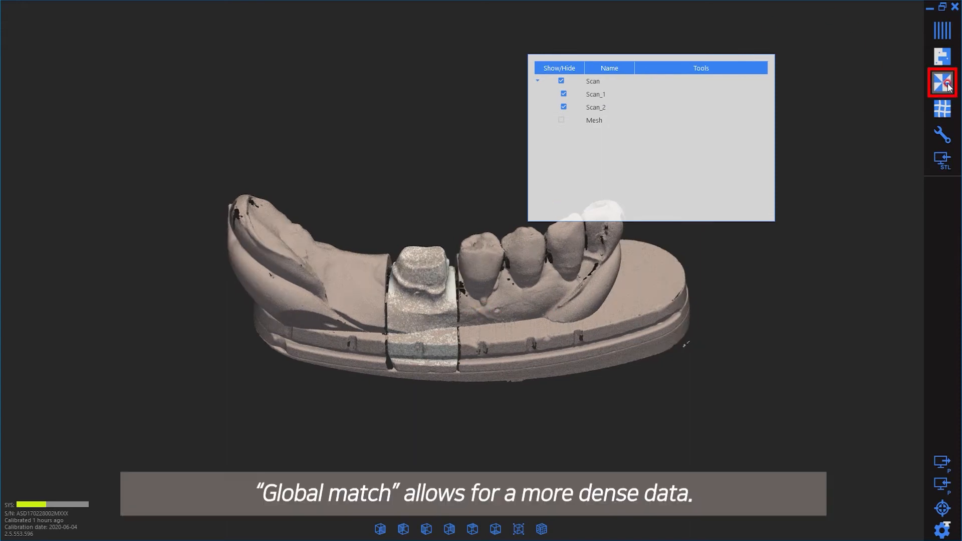
pyautogui.click(942, 81)
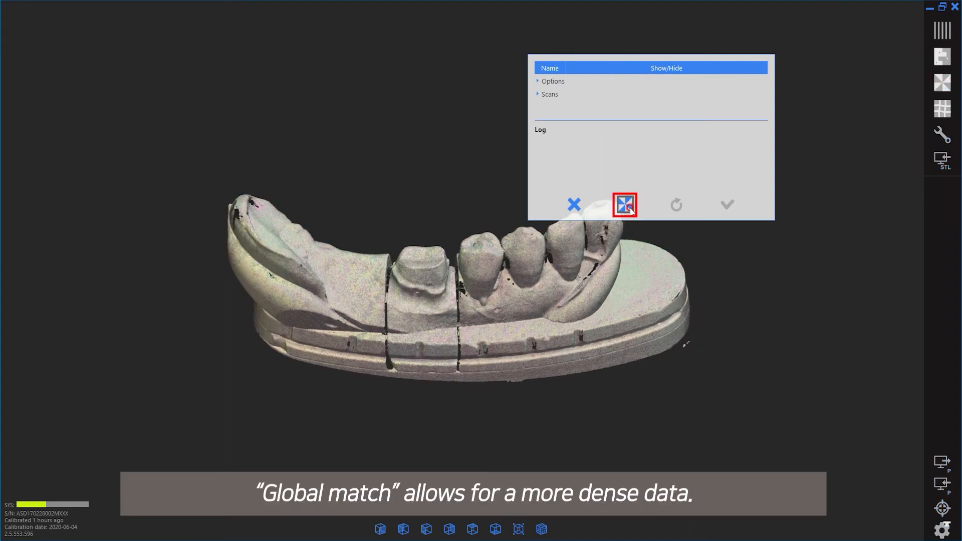
pyautogui.click(625, 205)
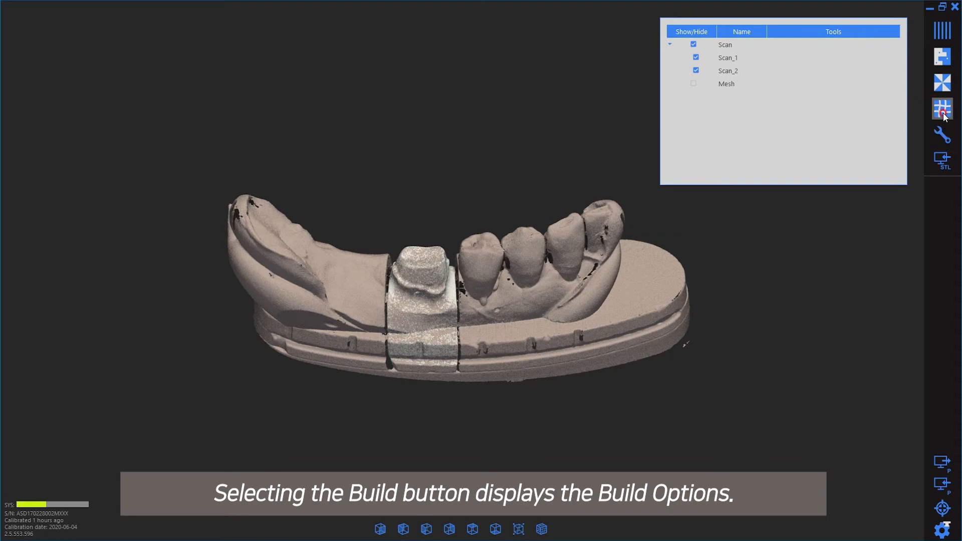
# Build the aligned scans into a mesh using the default Build Options.
pyautogui.click(942, 109)
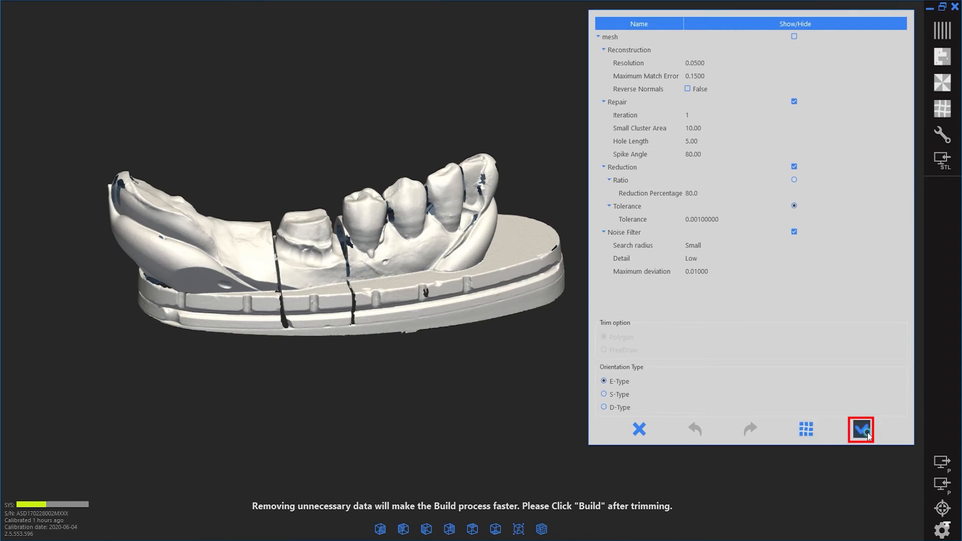
pyautogui.click(860, 429)
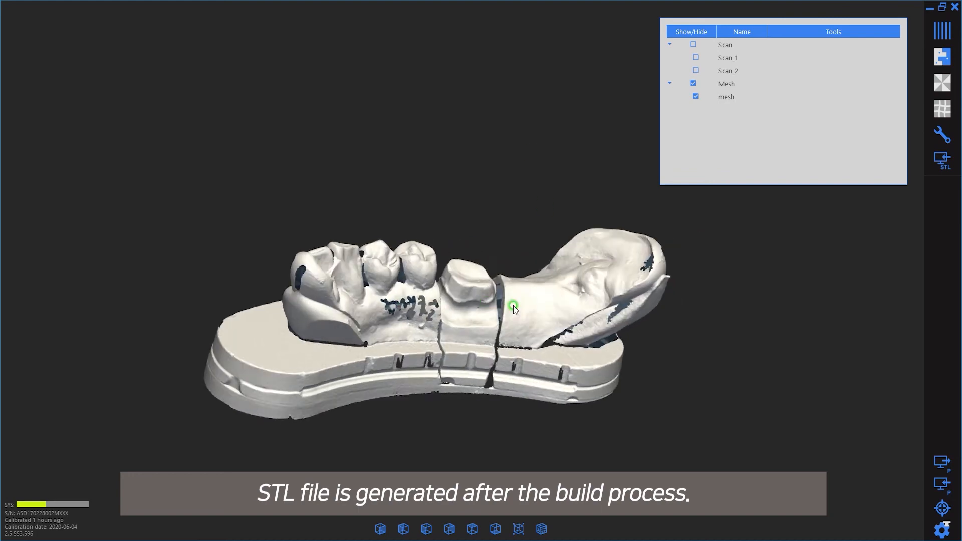
# Hide the built mesh and make Scan, Scan_1 and Scan_2 visible again in Show/Hide.
pyautogui.moveTo(513, 309); pyautogui.dragTo(557, 250)
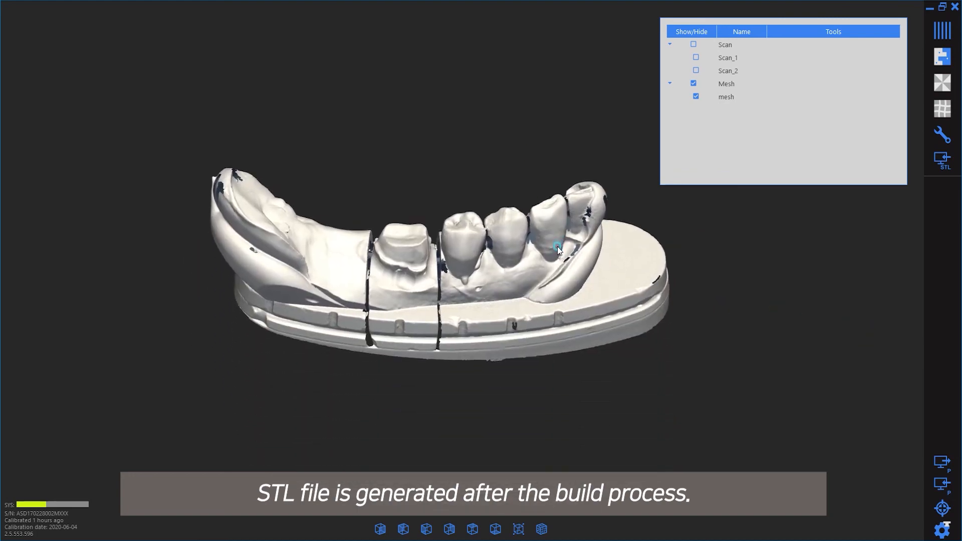
pyautogui.click(696, 96)
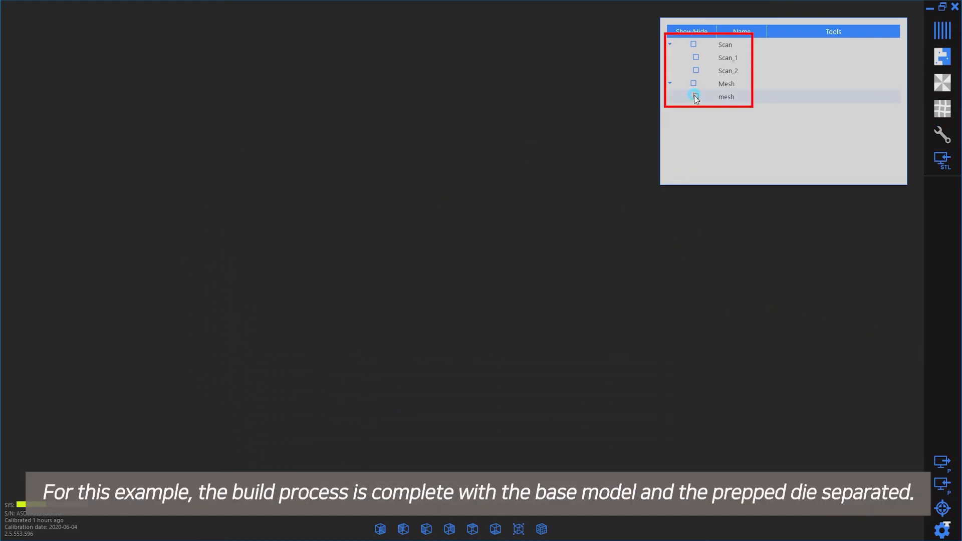
pyautogui.click(694, 83)
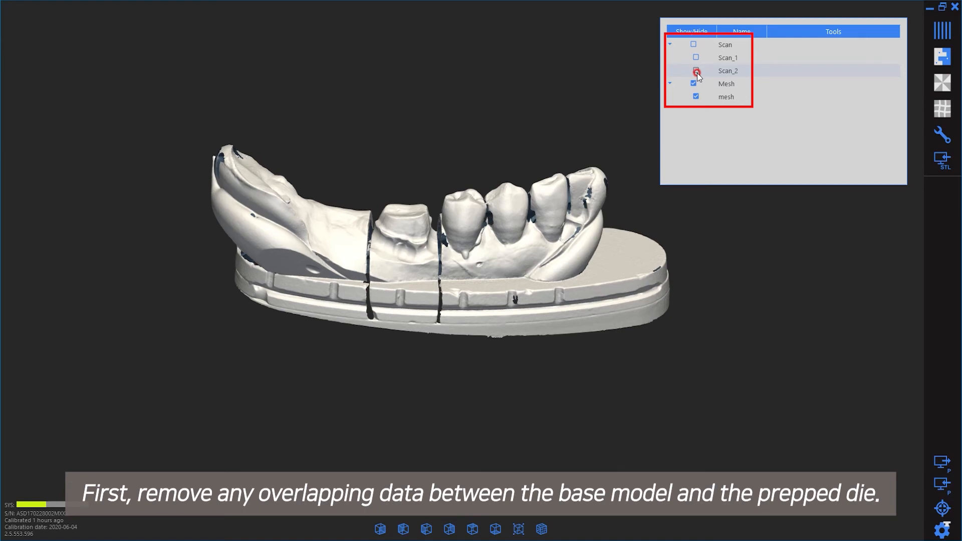
pyautogui.click(696, 71)
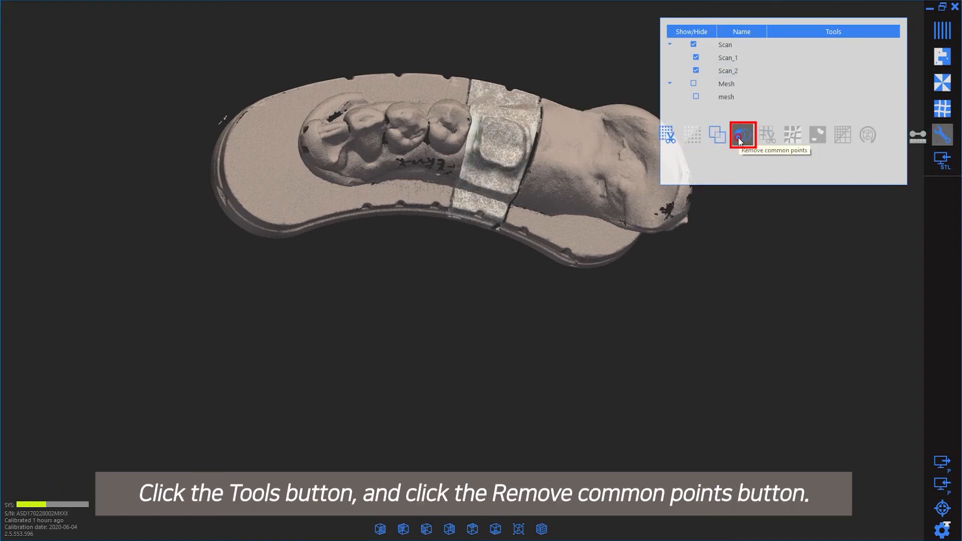
# Remove common points with Scan_1 as source and Scan_2 as subtract, cutting the die out of the base.
pyautogui.click(742, 135)
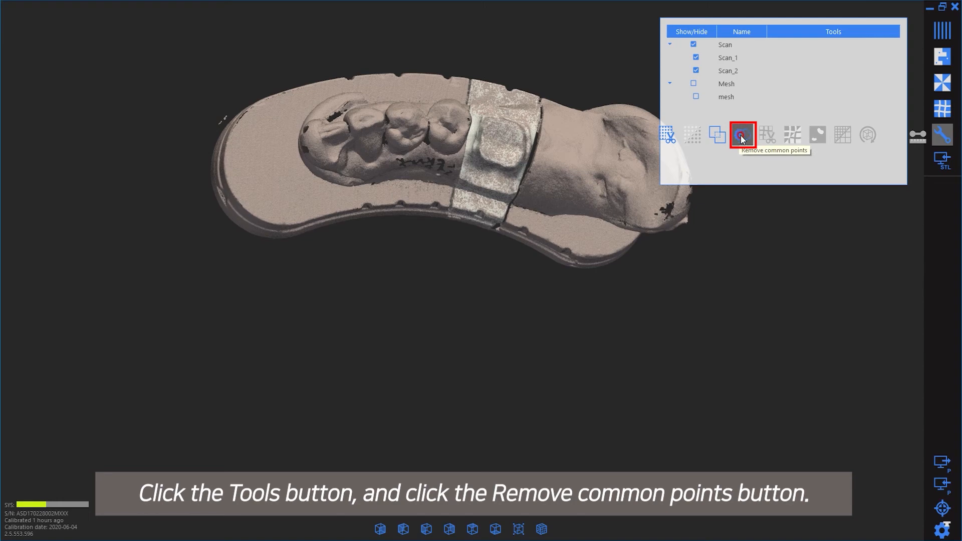
pyautogui.click(742, 135)
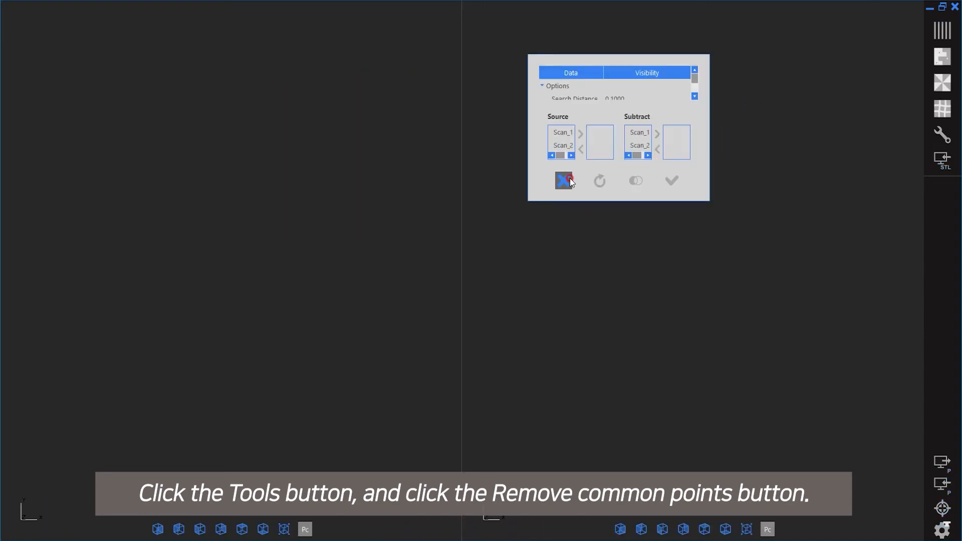
pyautogui.click(561, 132)
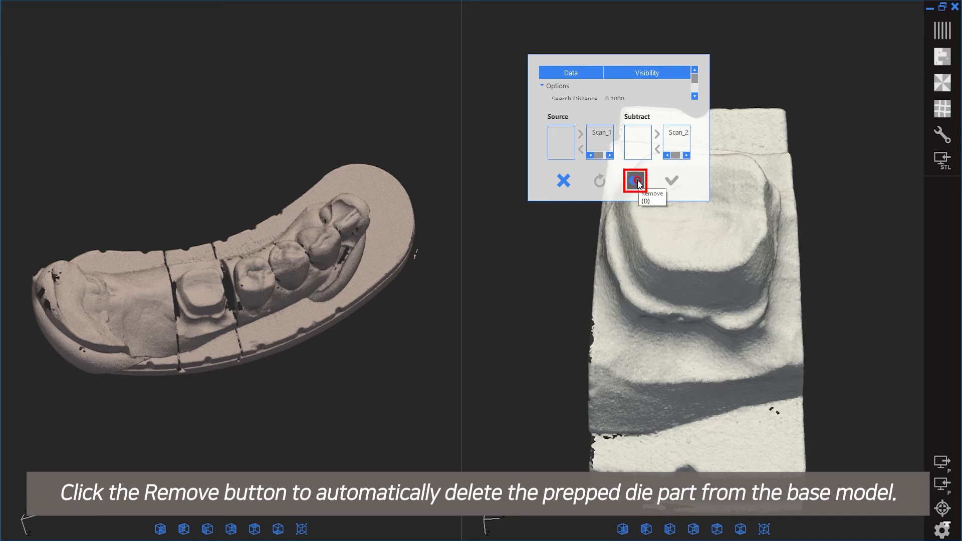
pyautogui.click(636, 182)
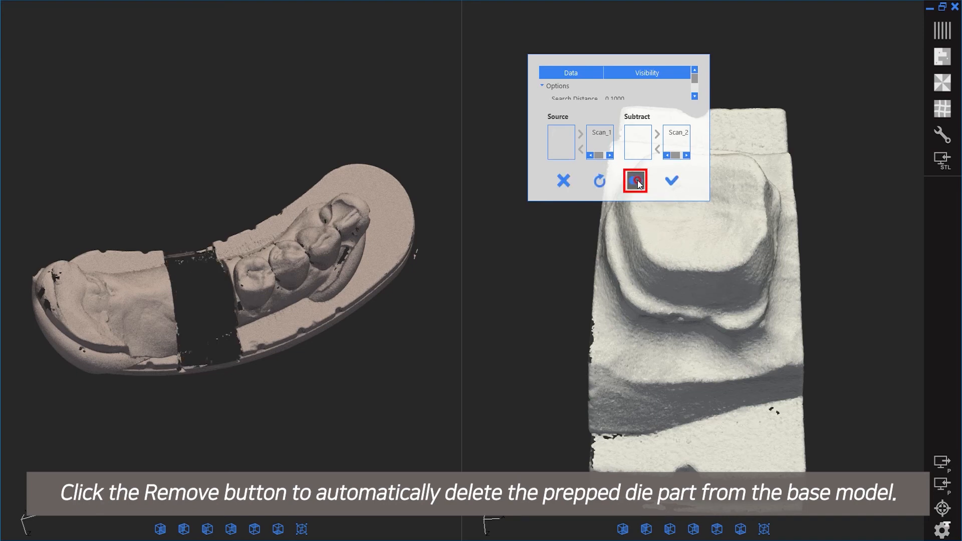
pyautogui.click(636, 180)
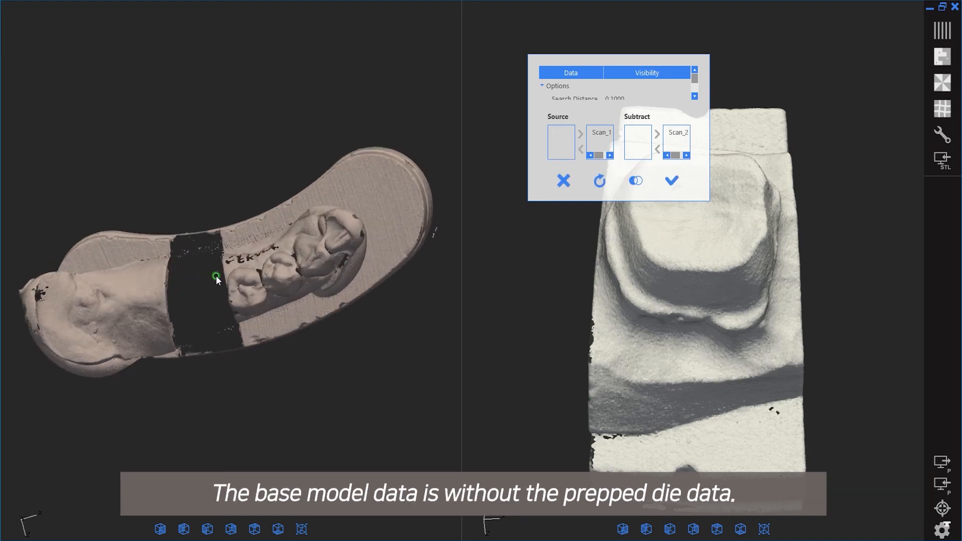
pyautogui.click(671, 180)
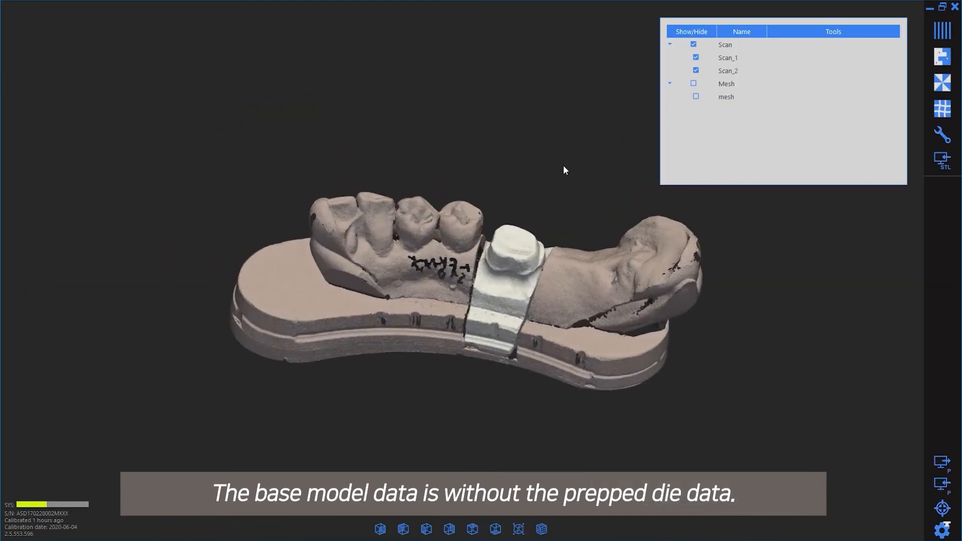
# Hide Scan_1 so only the die scan Scan_2 shows and build it into its own mesh.
pyautogui.click(696, 57)
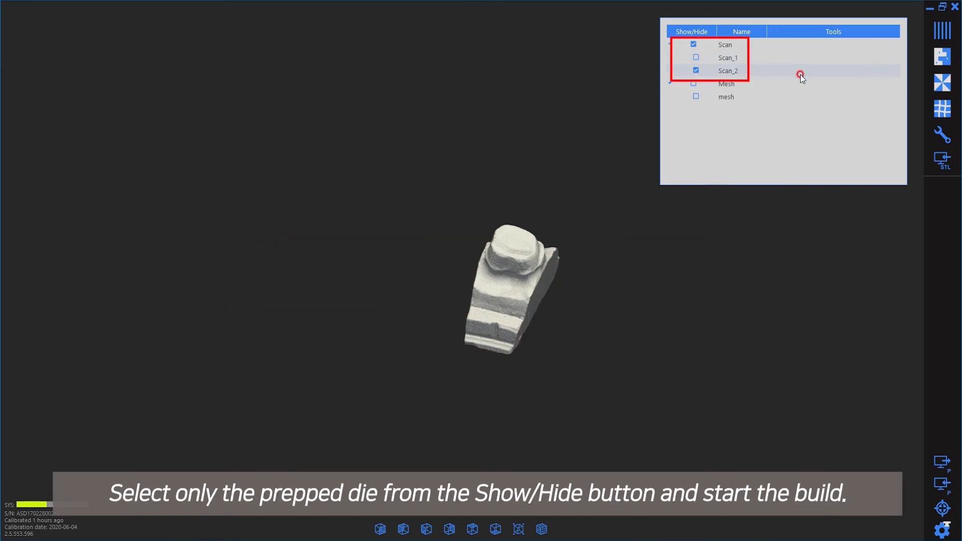
pyautogui.click(943, 109)
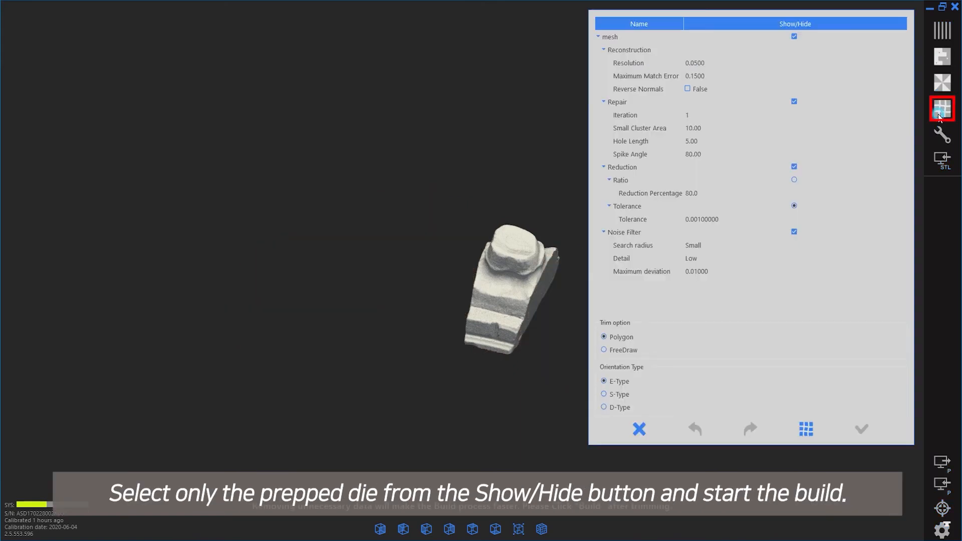
pyautogui.click(942, 108)
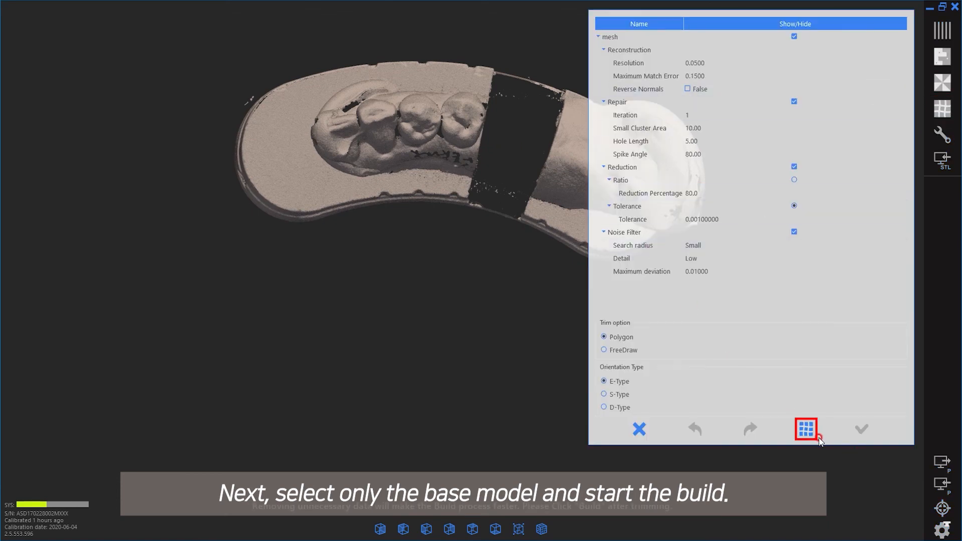
# Build the base model scan into its own mesh and accept it, giving mesh_1 and mesh_1_1.
pyautogui.click(807, 428)
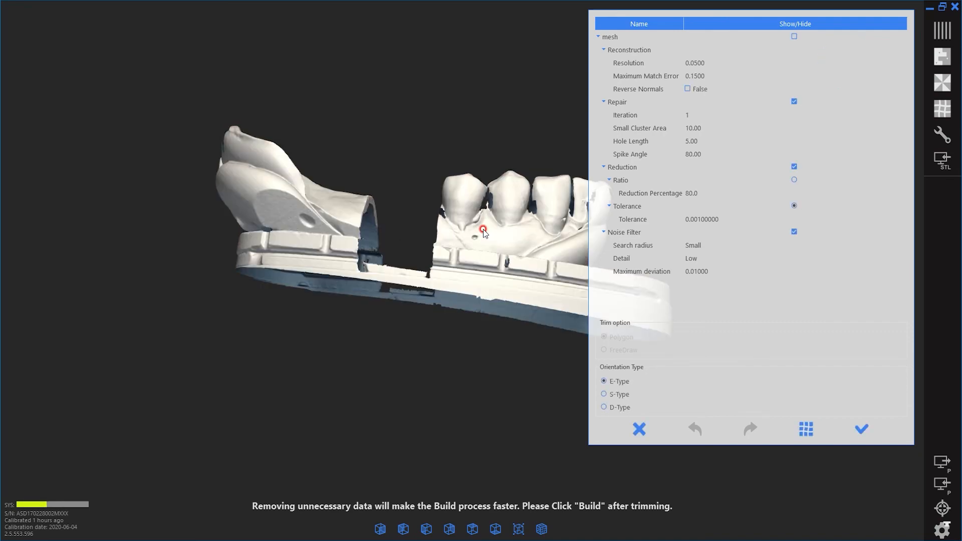
pyautogui.click(861, 429)
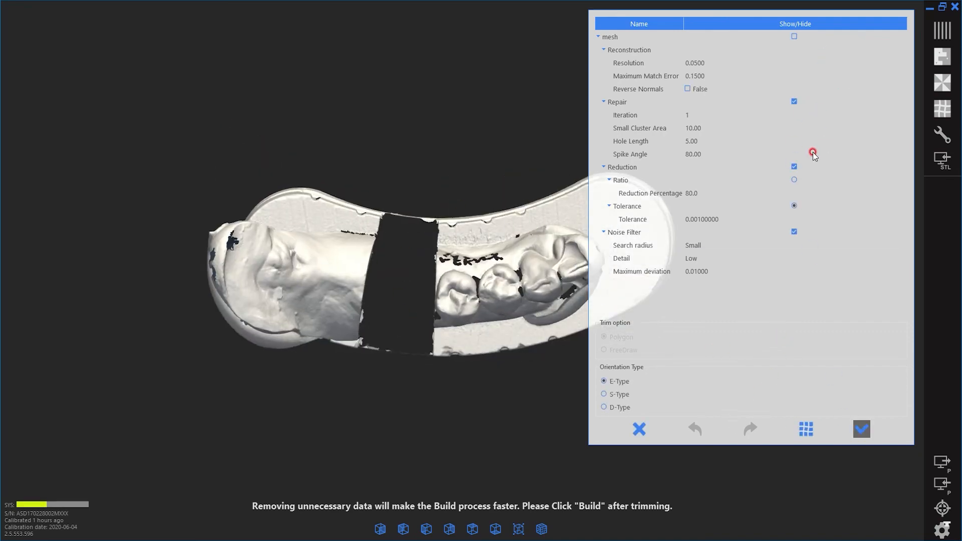
pyautogui.click(861, 429)
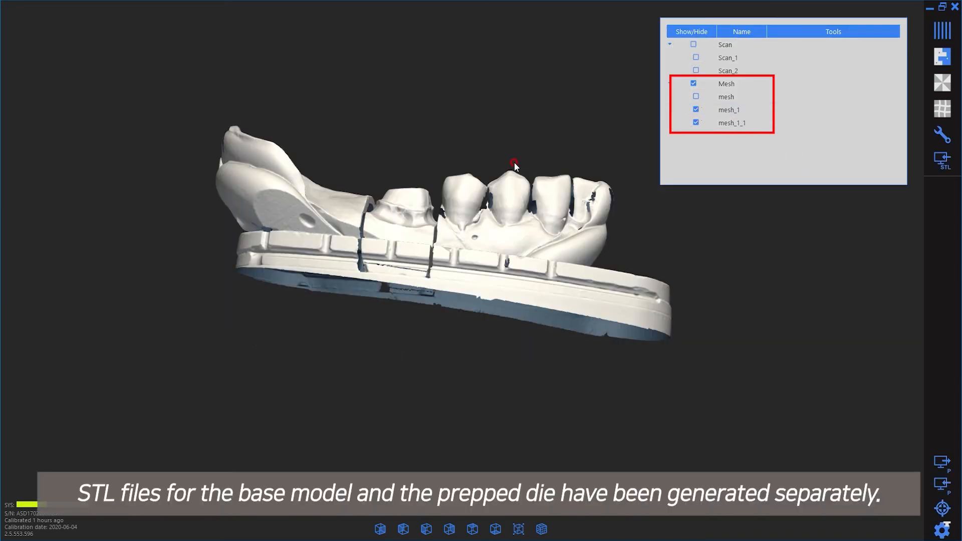
# Toggle mesh_1_1 visibility and start the STL export of mesh_1 from its Tools column.
pyautogui.click(695, 122)
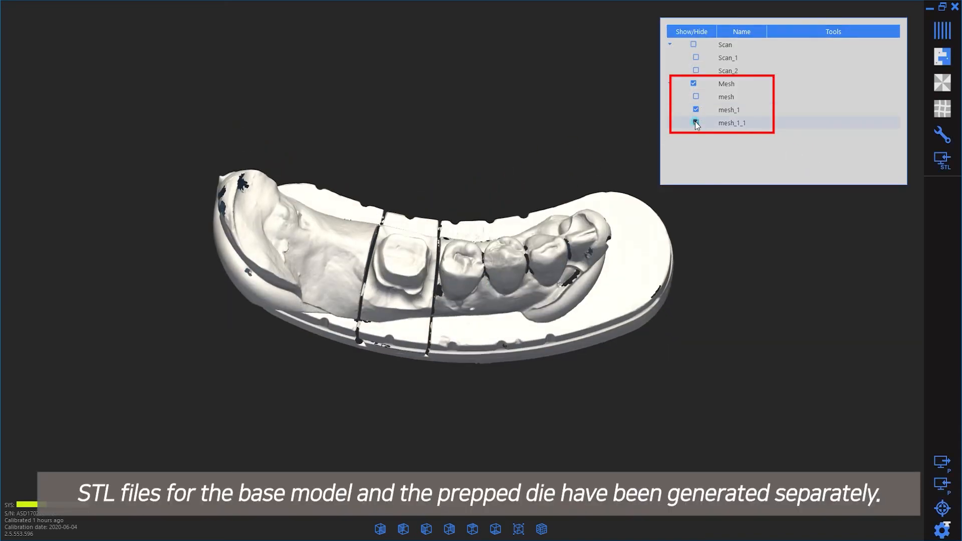
pyautogui.click(696, 111)
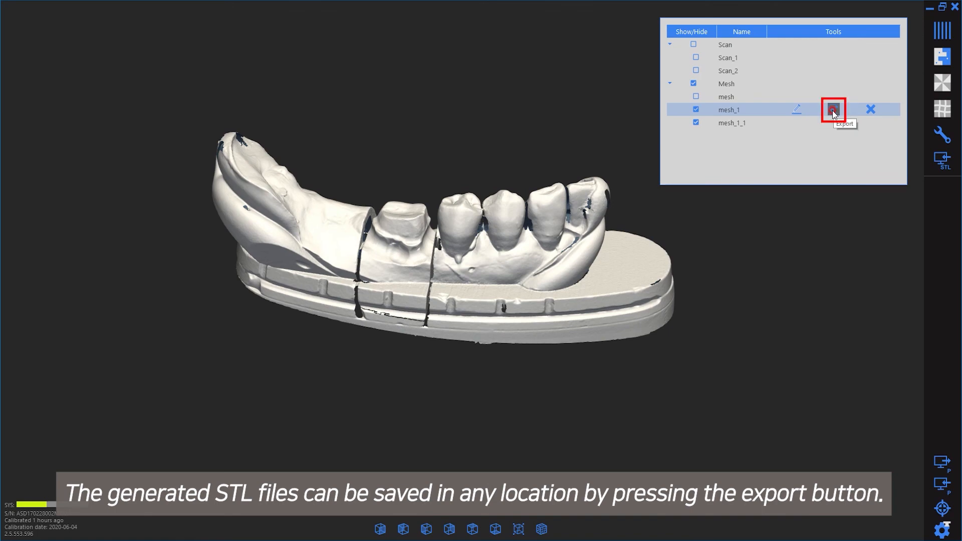
pyautogui.click(833, 110)
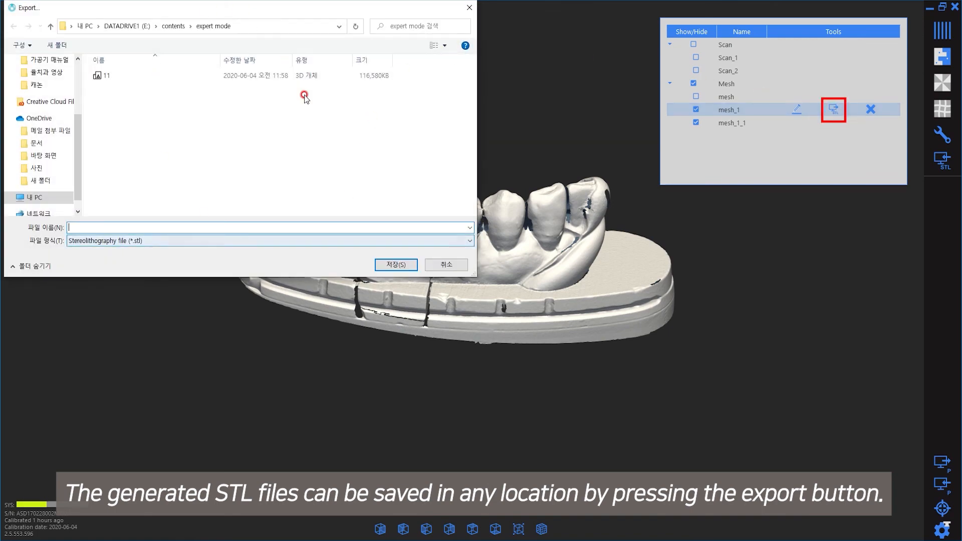